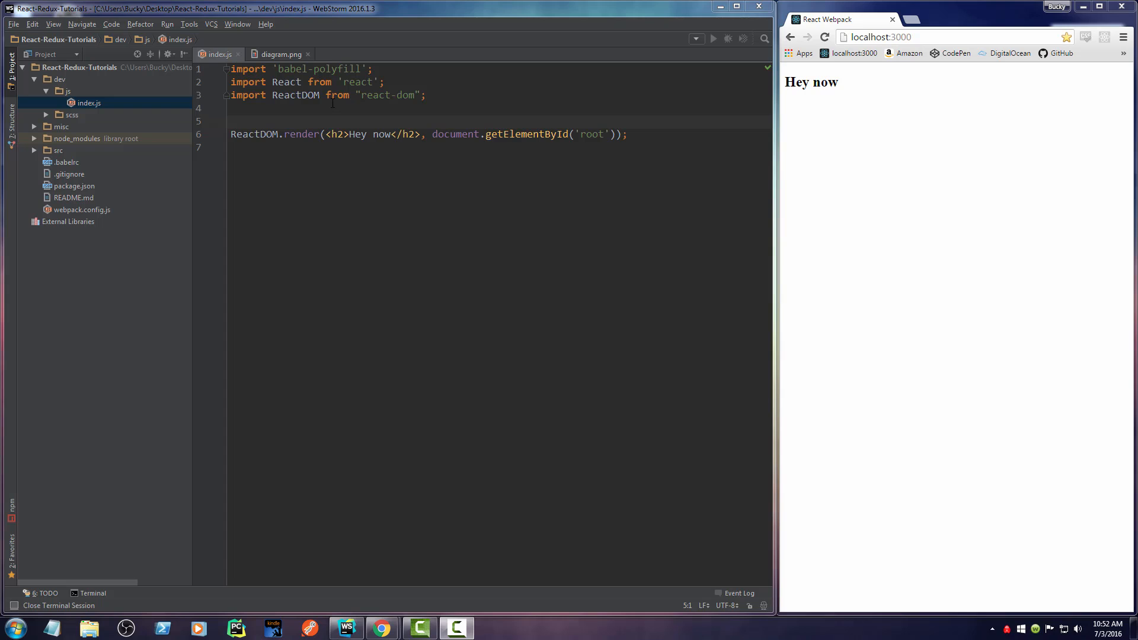
{"action": "mouse_move", "coordinate": [284, 58]}
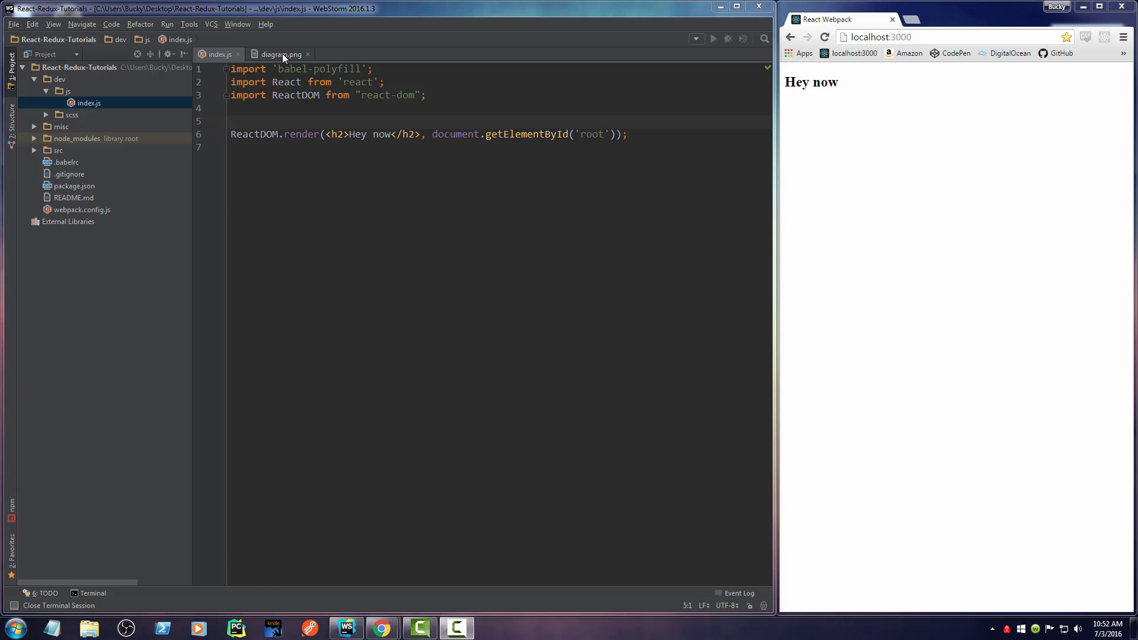
- View the diagram.png Redux Explained image and scroll down through it
{"action": "left_click", "coordinate": [278, 54]}
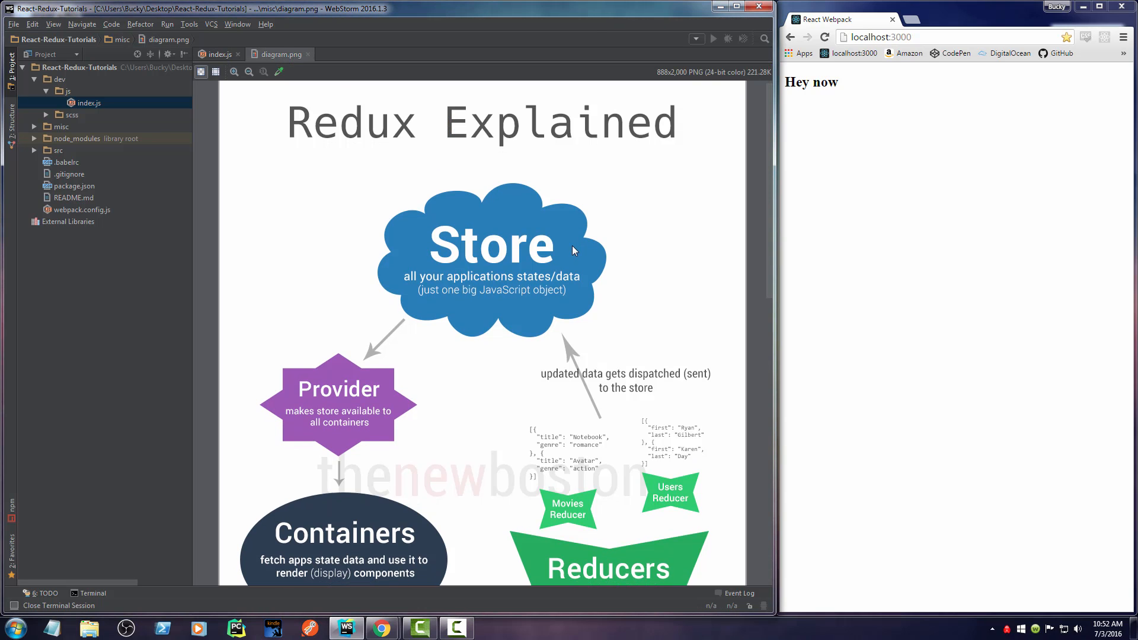
{"action": "mouse_move", "coordinate": [555, 336]}
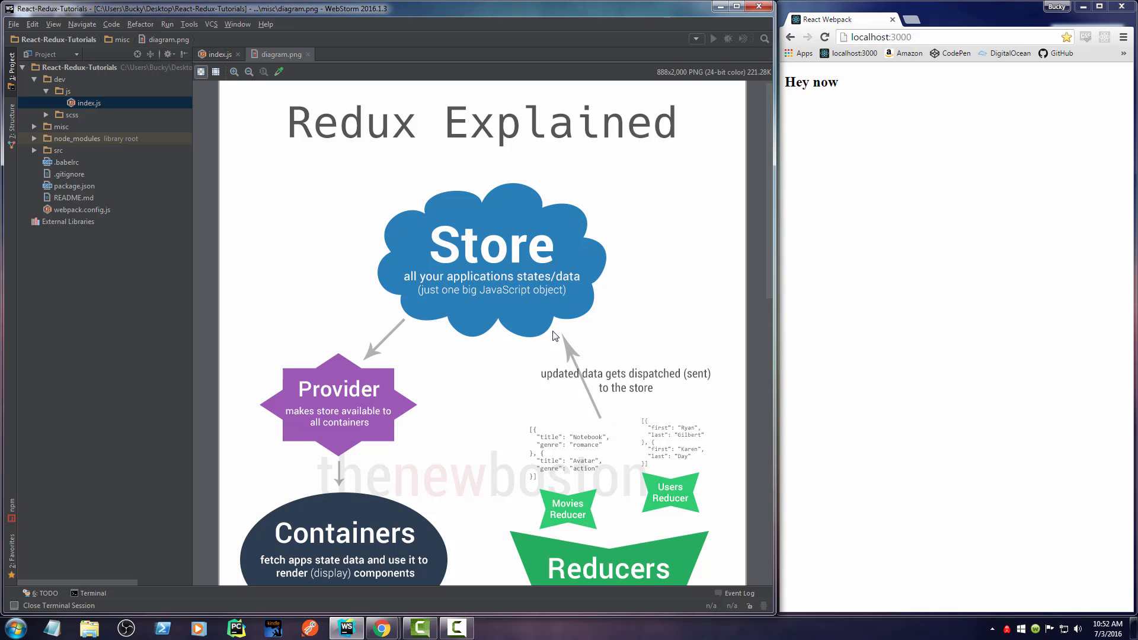
{"action": "scroll", "scroll_direction": "down", "scroll_amount": 3}
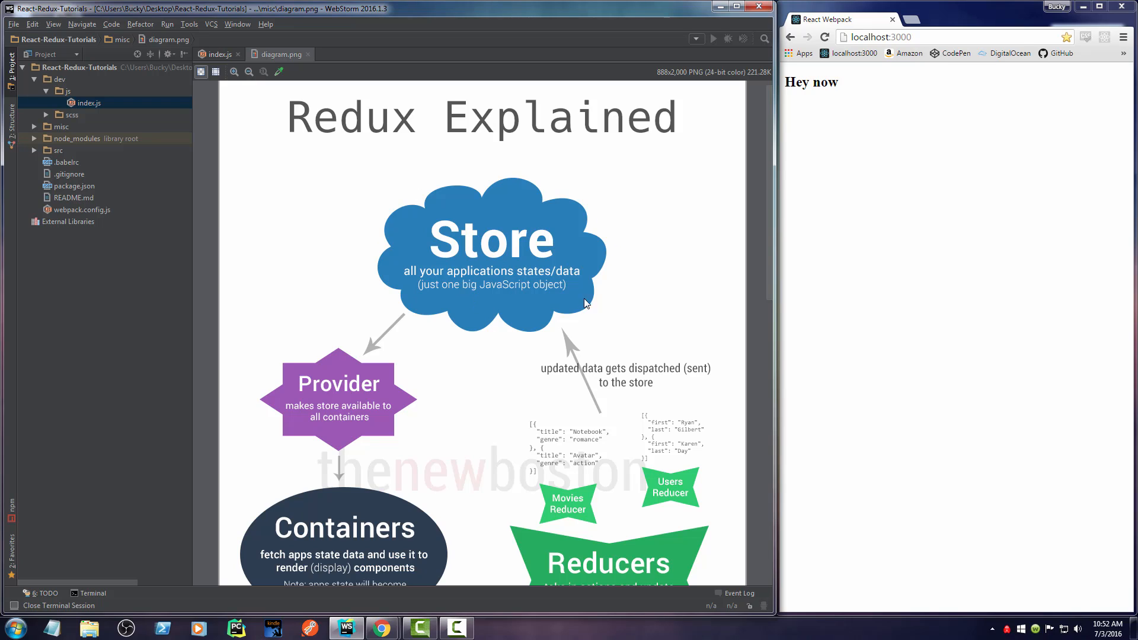
{"action": "mouse_move", "coordinate": [473, 293]}
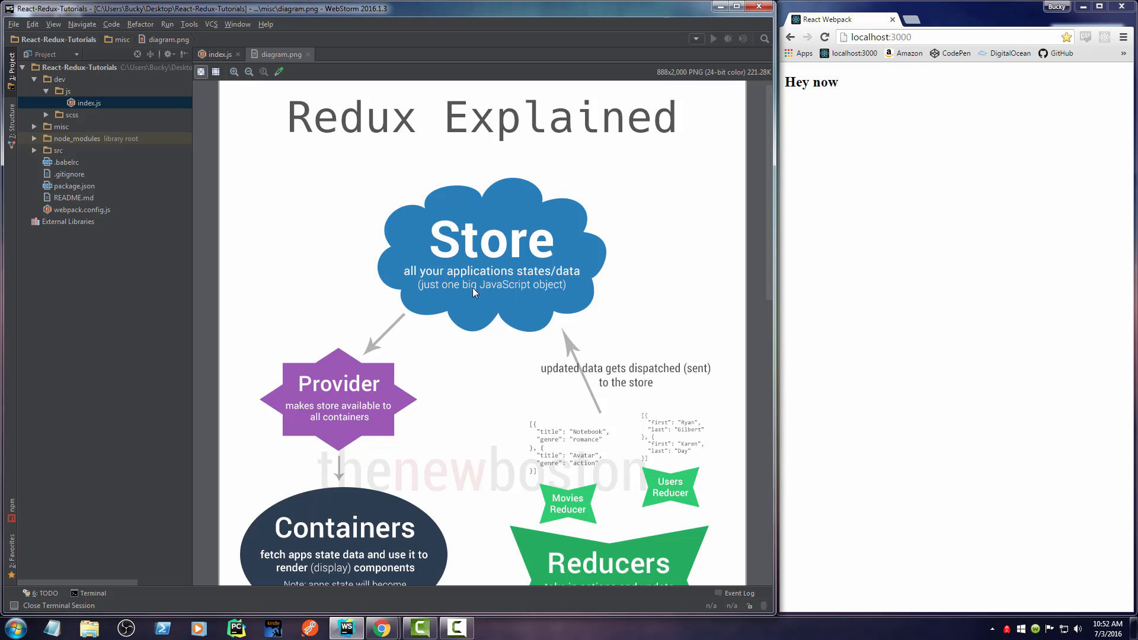
{"action": "mouse_move", "coordinate": [344, 171]}
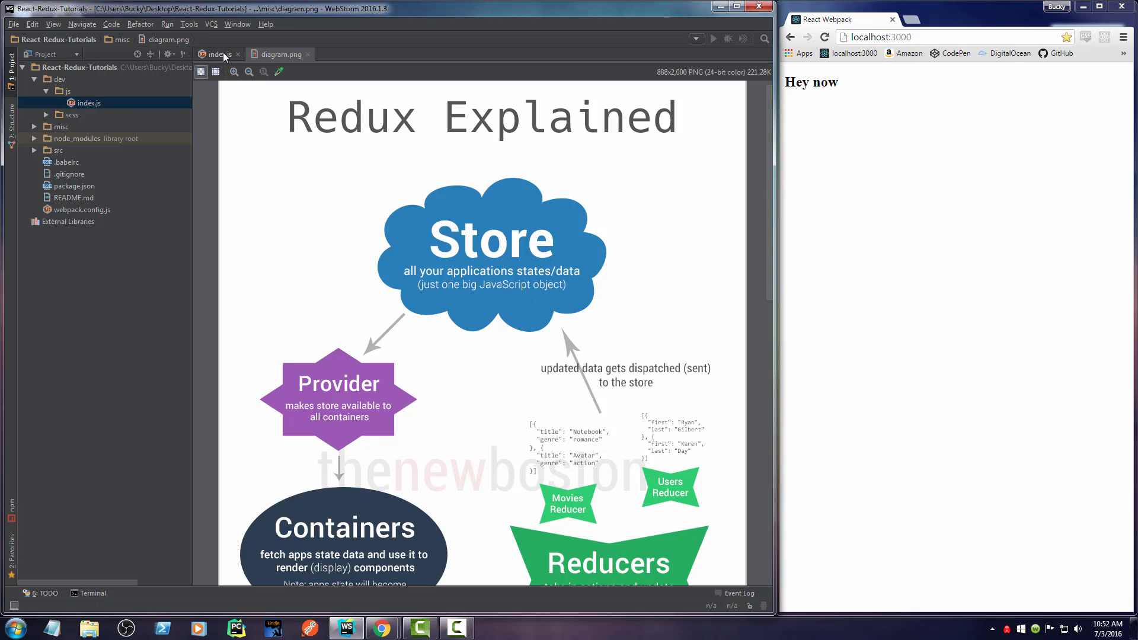
{"action": "mouse_move", "coordinate": [218, 54]}
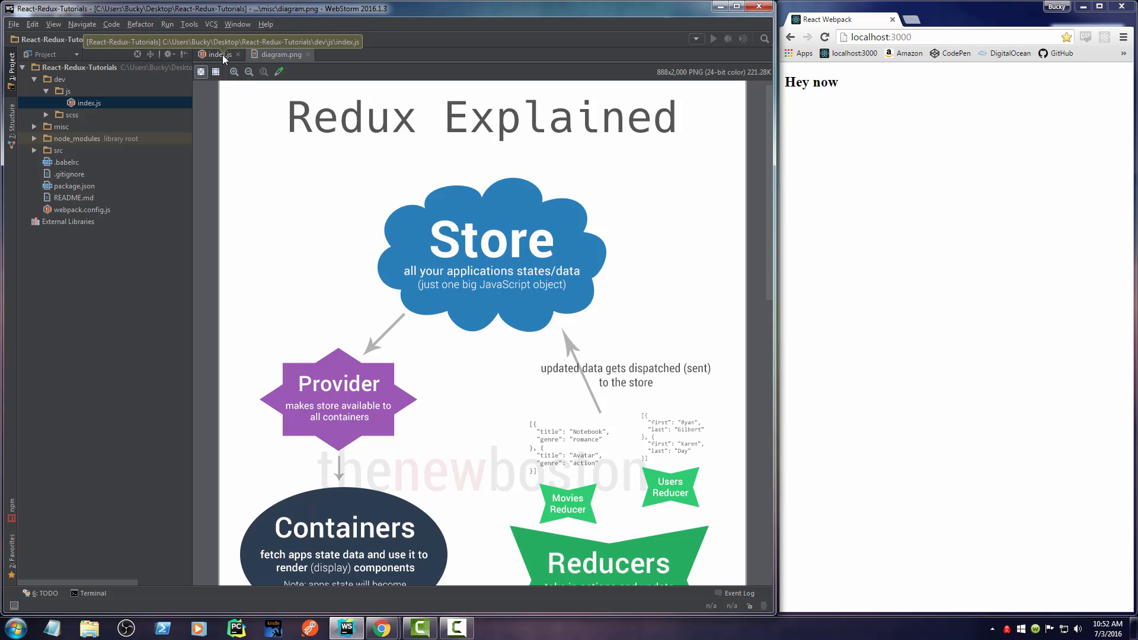
- Back in index.js, add import {createStore} from 'redux'; on line 4
{"action": "left_click", "coordinate": [217, 54]}
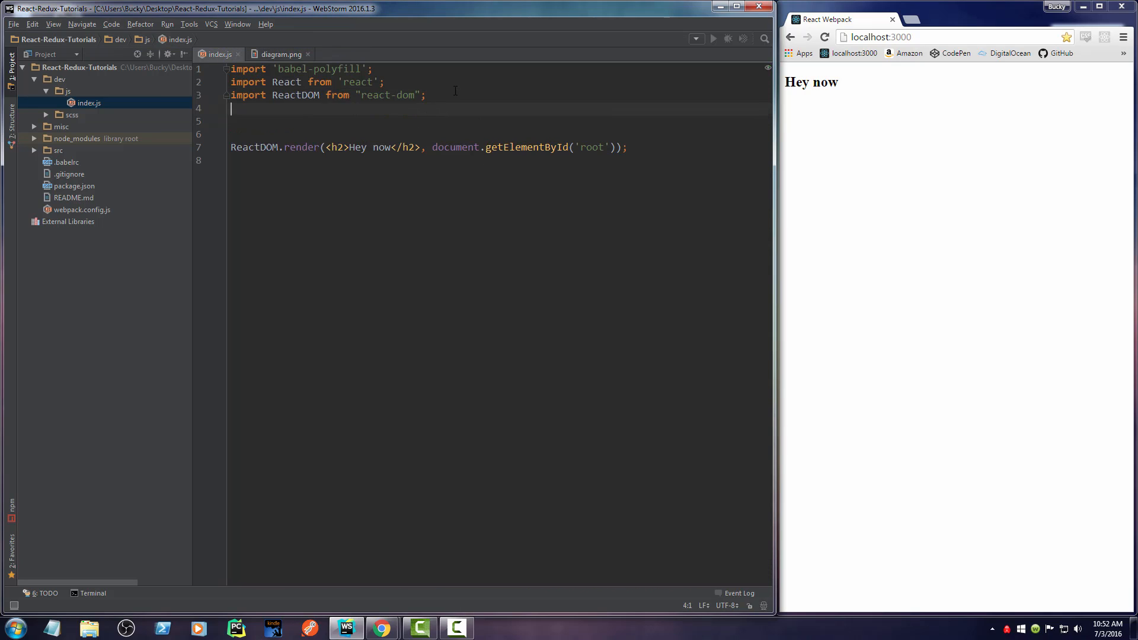
{"action": "type", "text": "import"}
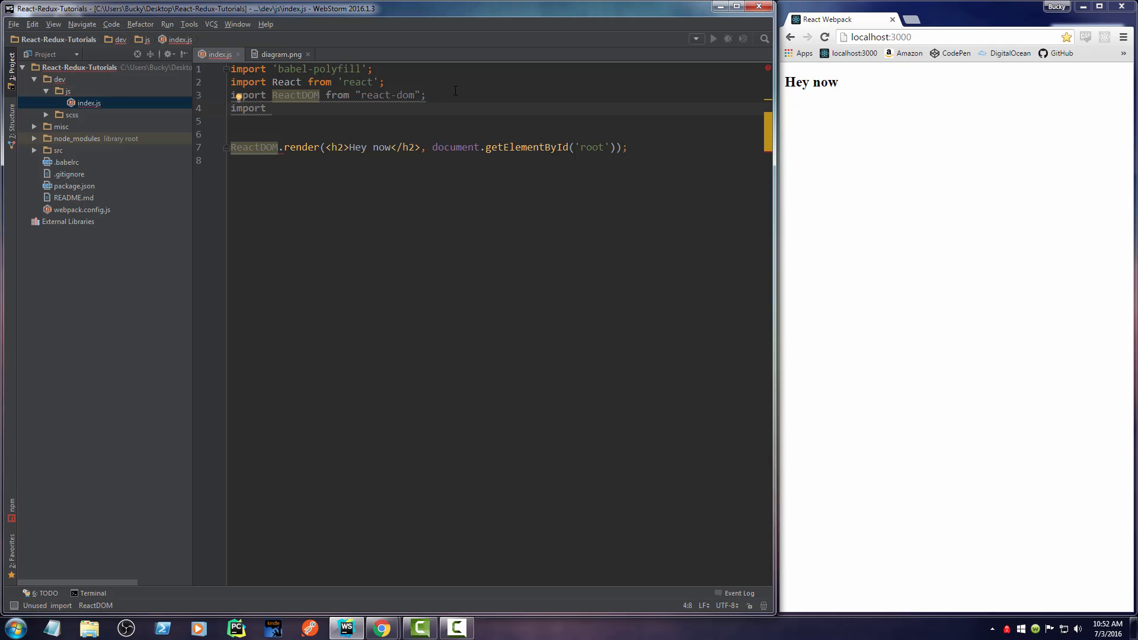
{"action": "type", "text": "{"}
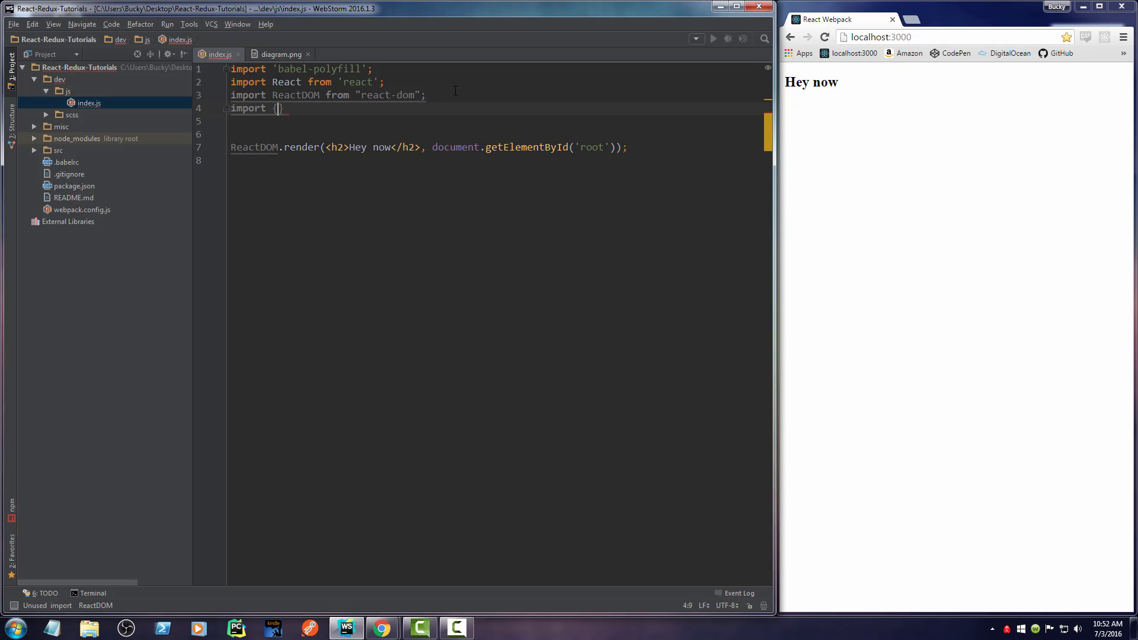
{"action": "type", "text": "{createStore"}
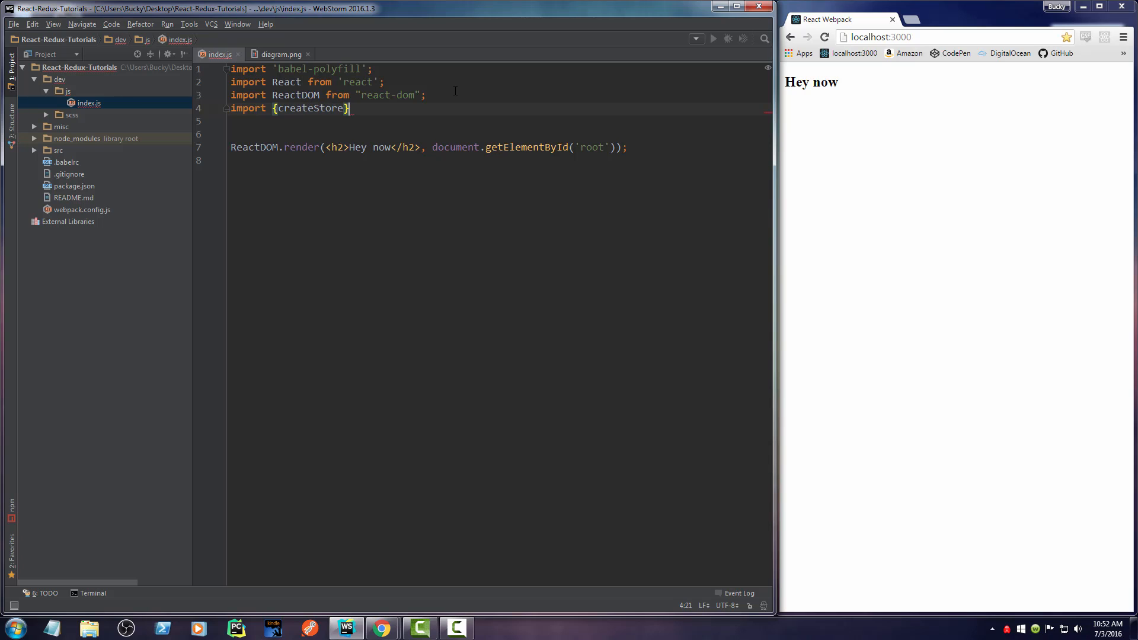
{"action": "type", "text": "from '';'"}
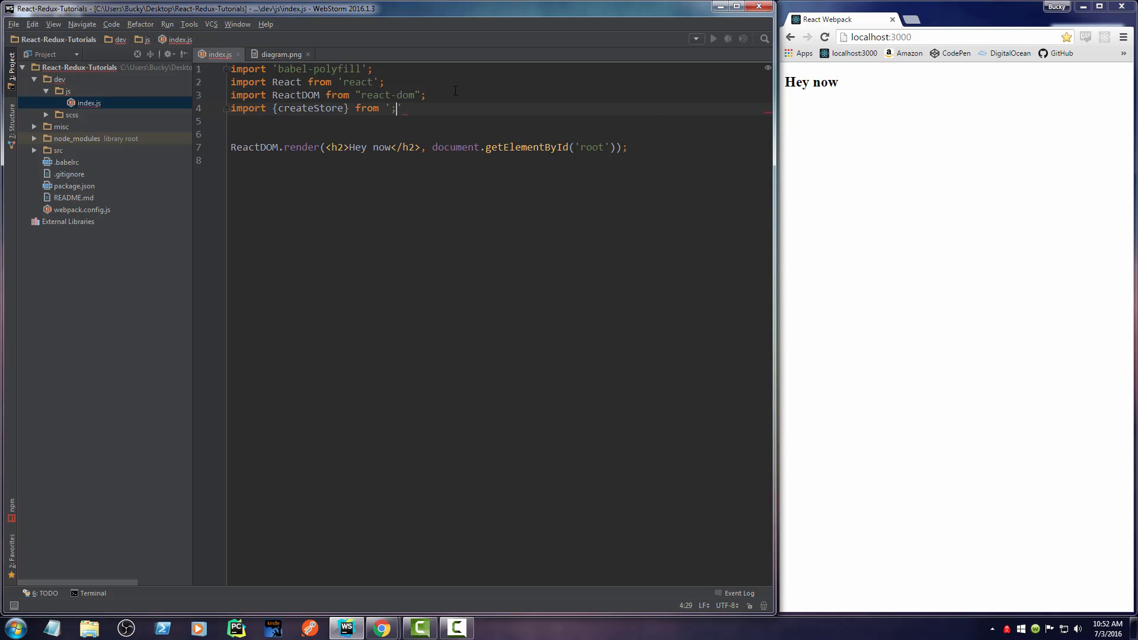
{"action": "type", "text": "redux"}
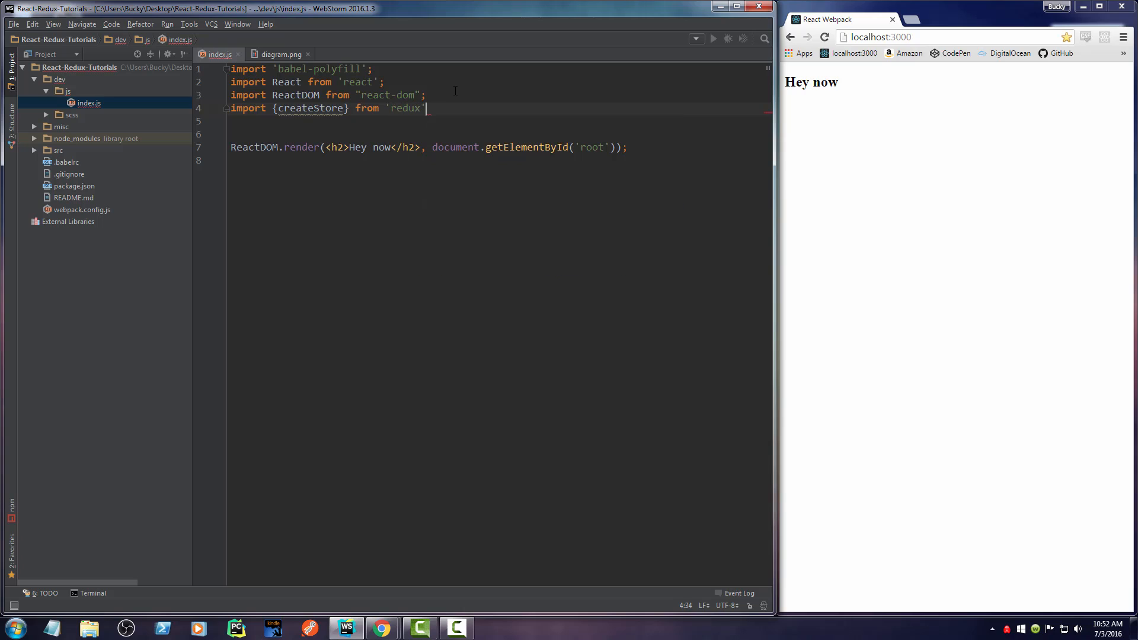
{"action": "type", "text": ";"}
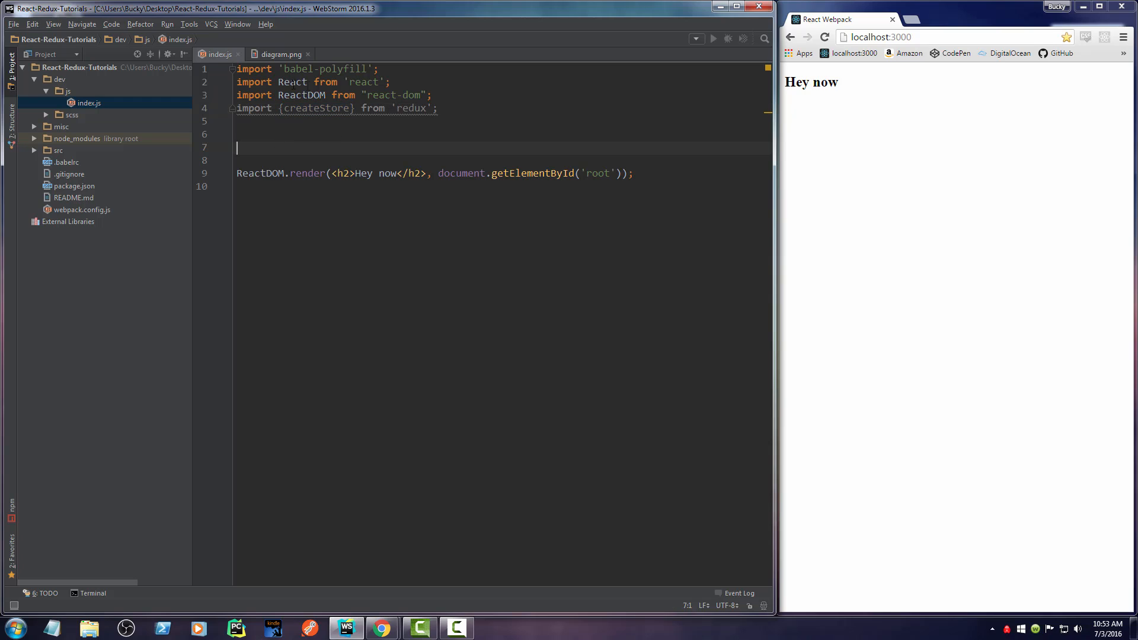
{"action": "double_click", "coordinate": [291, 82]}
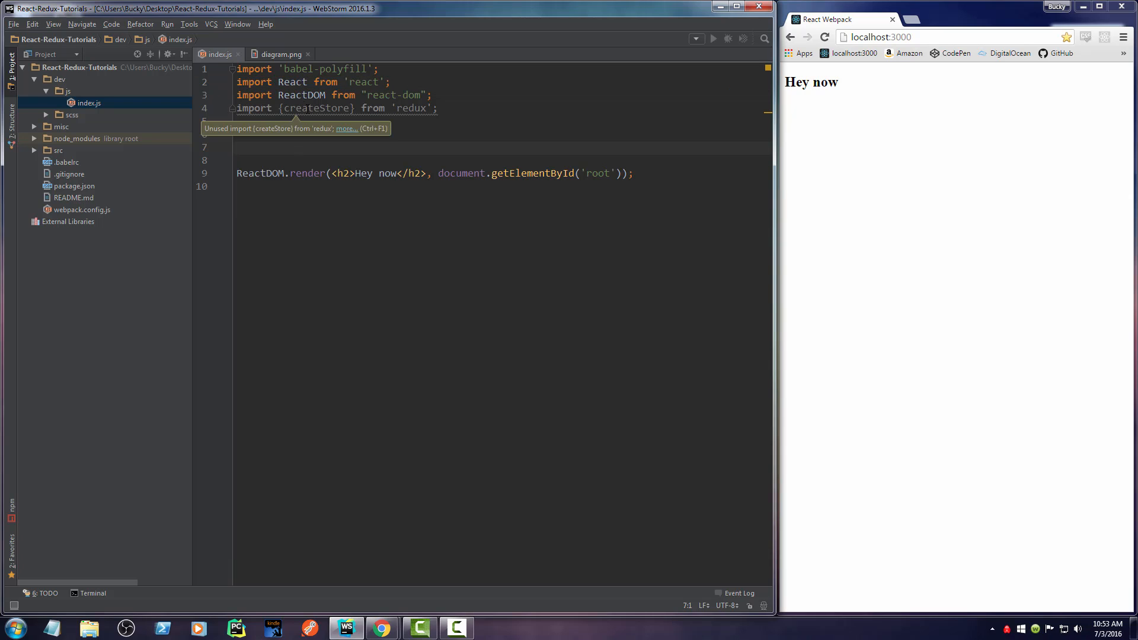
{"action": "double_click", "coordinate": [319, 108]}
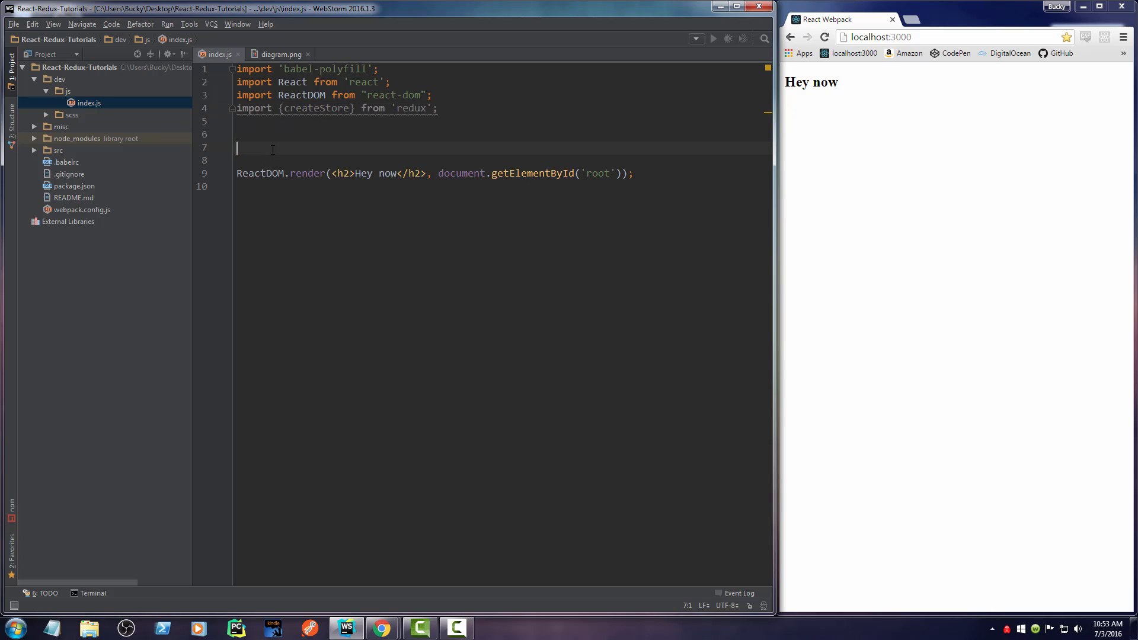
{"action": "left_click", "coordinate": [420, 94]}
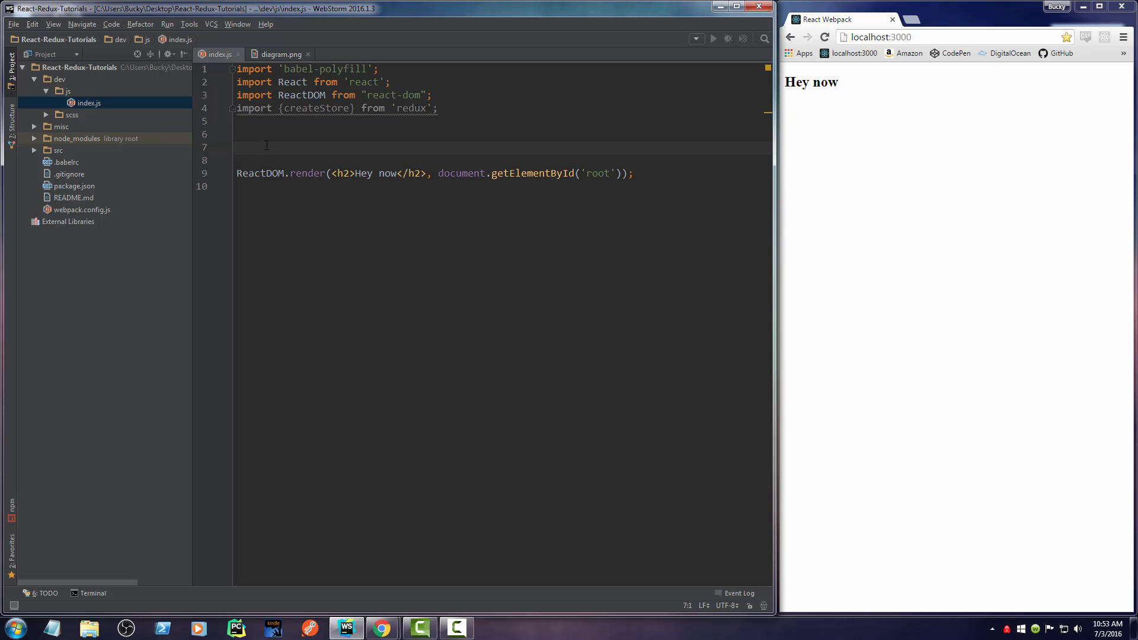
{"action": "type", "text": "var crewt"}
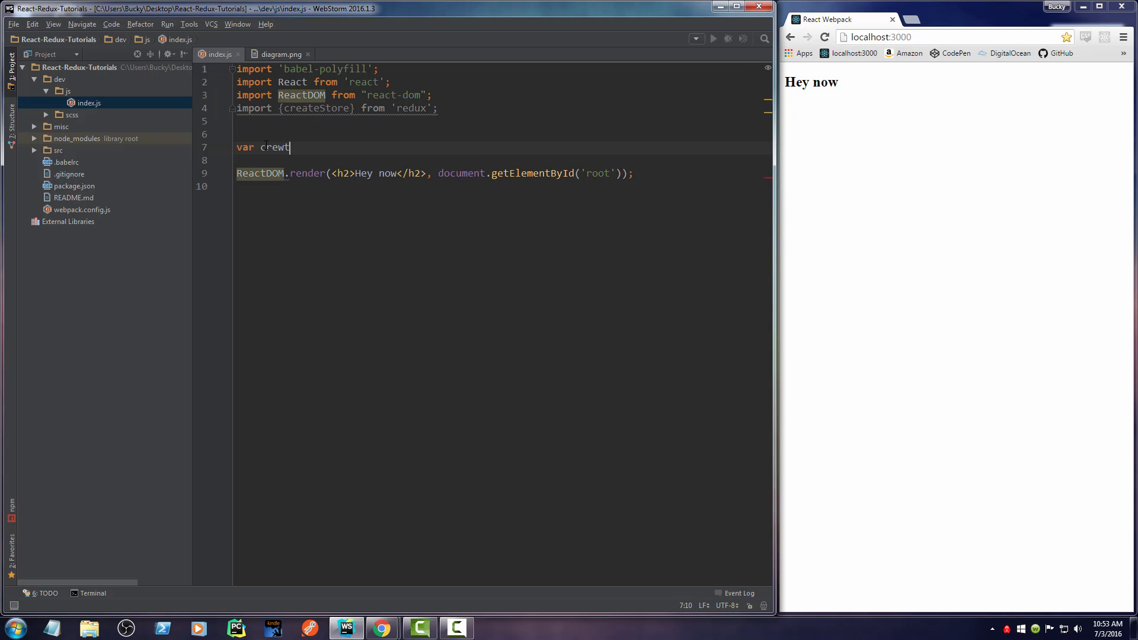
{"action": "type", "text": "eStore = redu"}
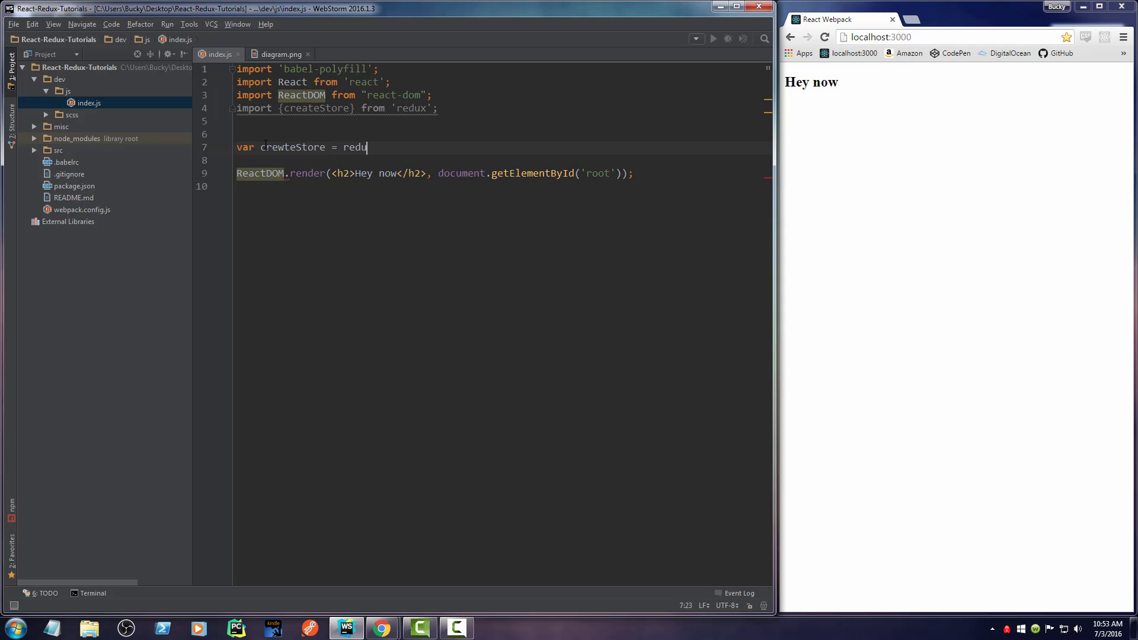
{"action": "type", "text": ".sadsad"}
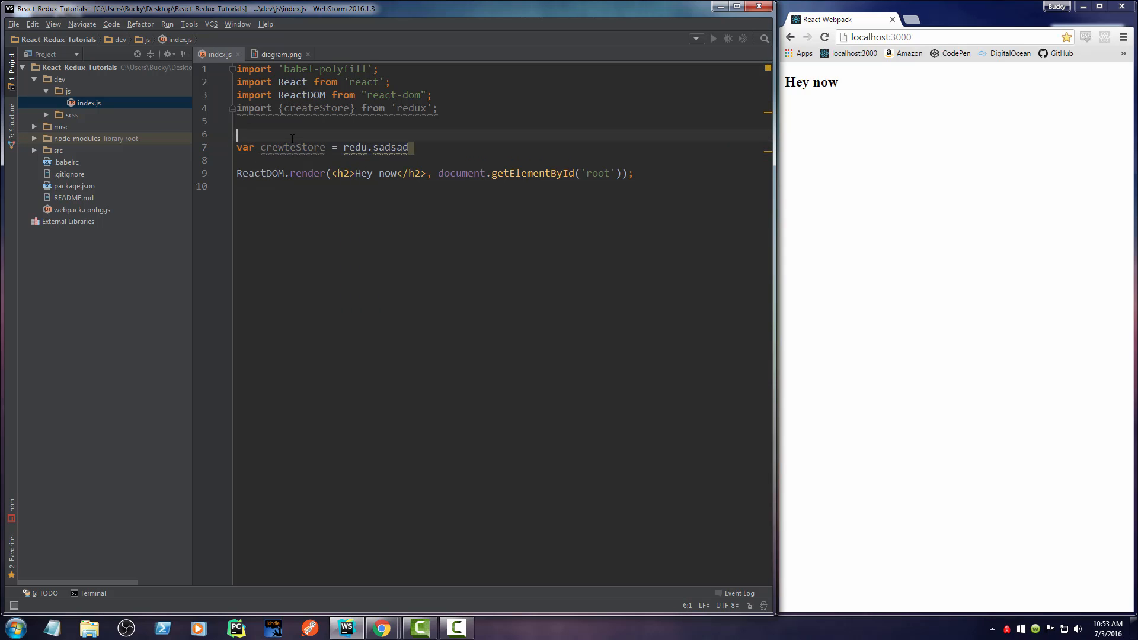
{"action": "triple_click", "coordinate": [323, 148]}
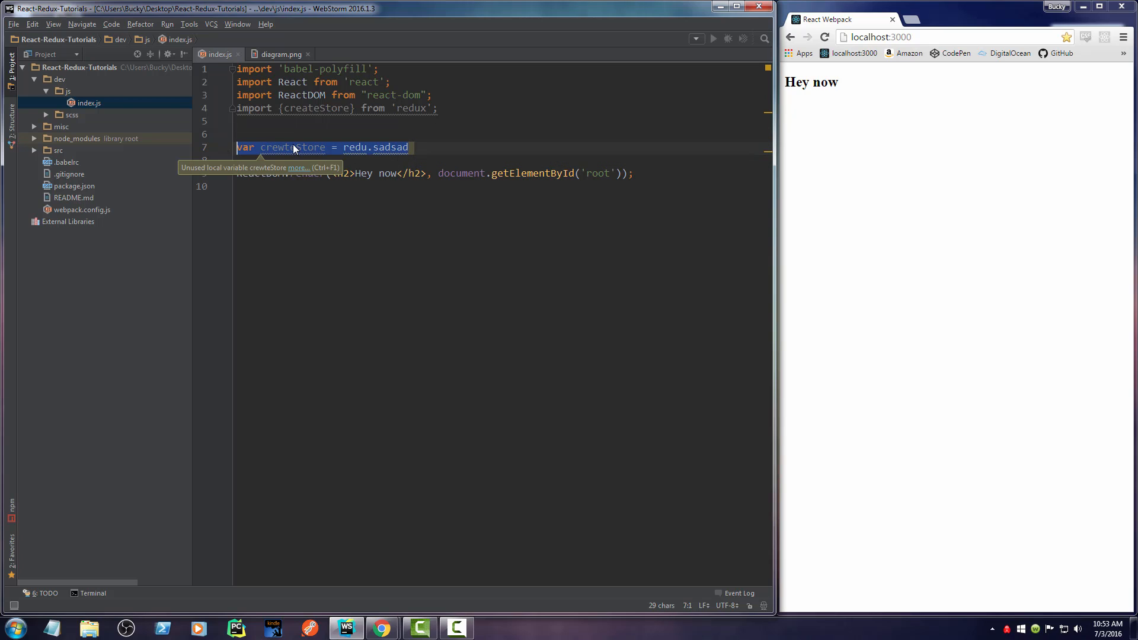
{"action": "key", "text": "Delete"}
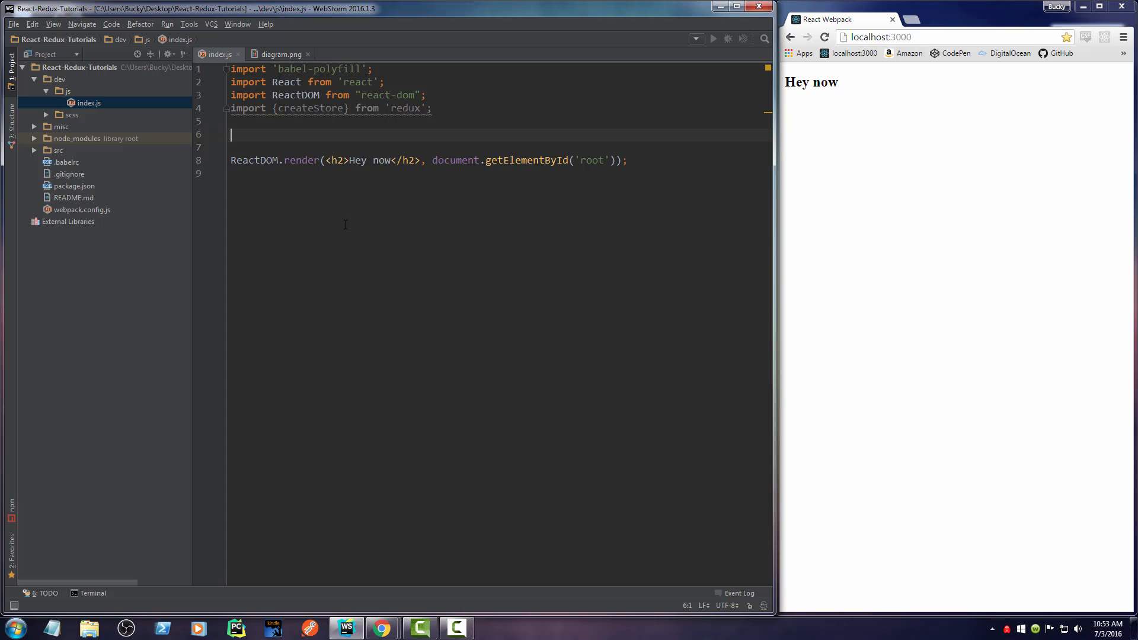
{"action": "double_click", "coordinate": [311, 108]}
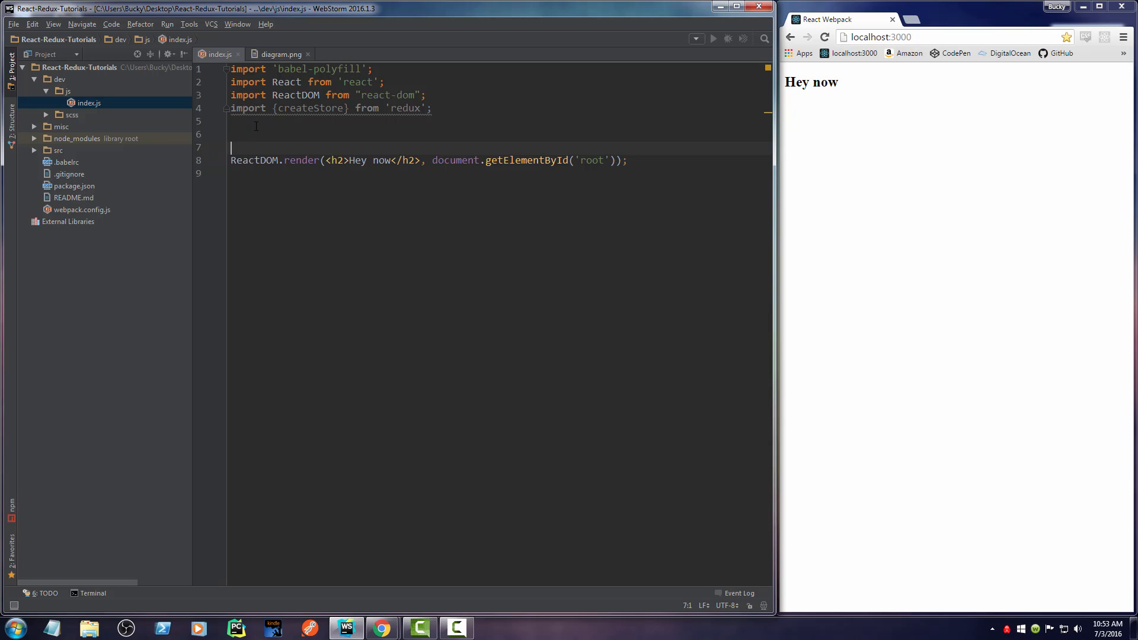
{"action": "mouse_move", "coordinate": [300, 107]}
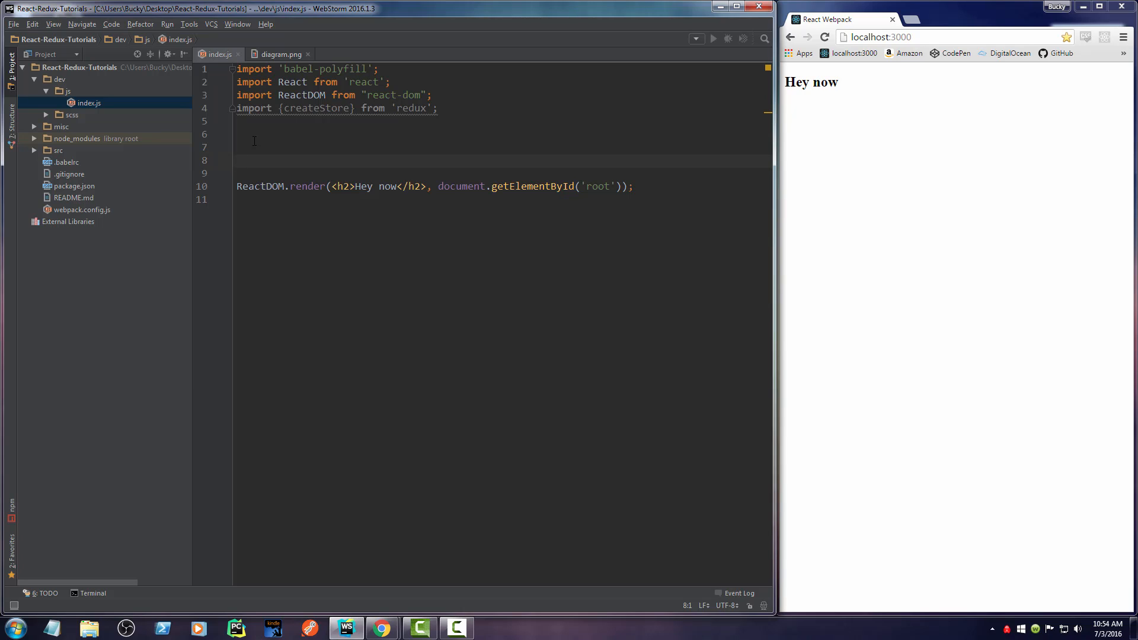
- Declare const store = createStore(); on line 8 of index.js
{"action": "type", "text": "const"}
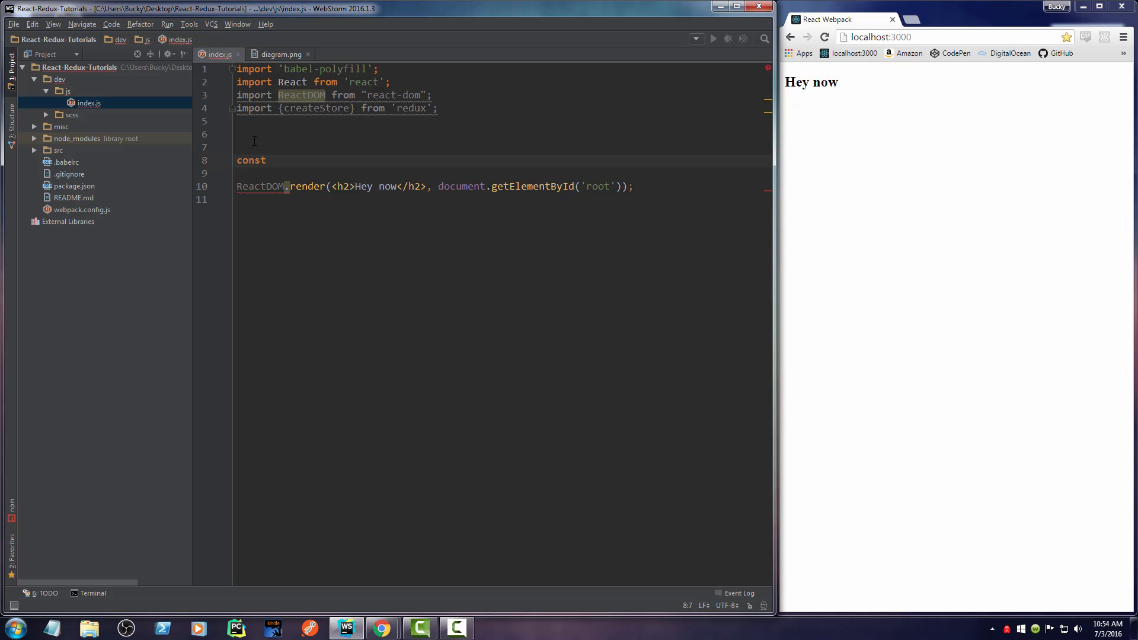
{"action": "left_click", "coordinate": [272, 161]}
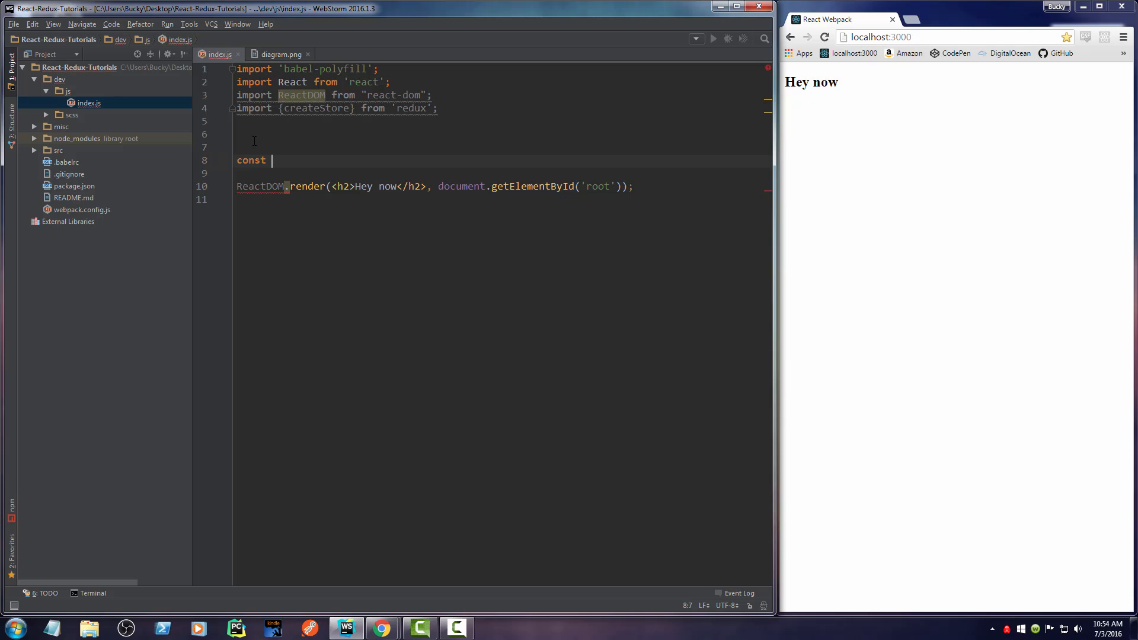
{"action": "type", "text": "st"}
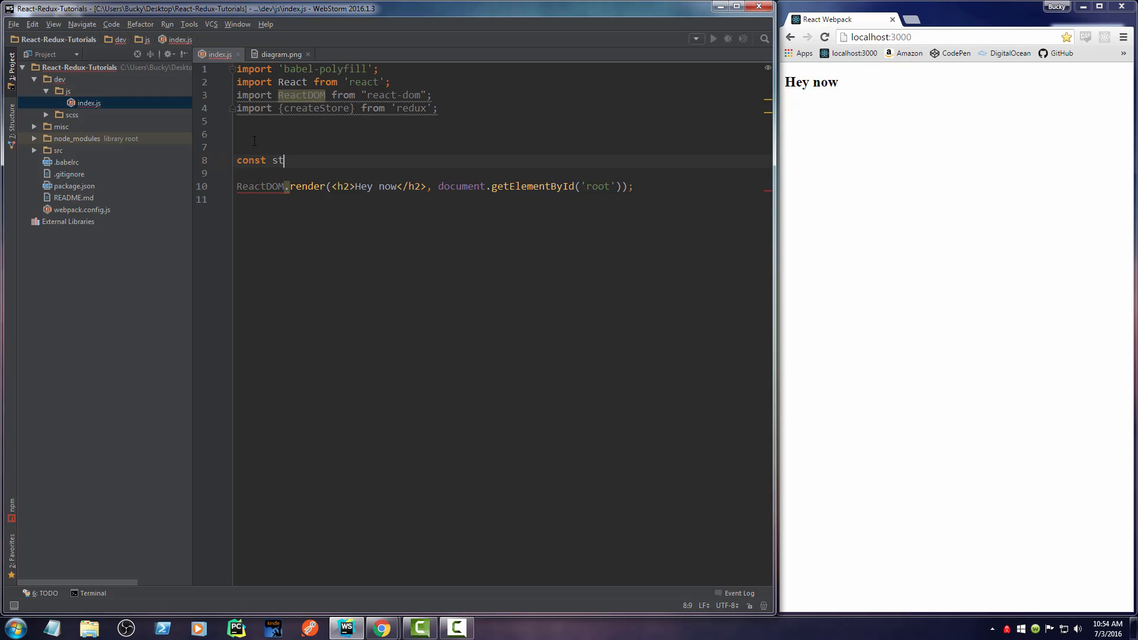
{"action": "type", "text": "ore"}
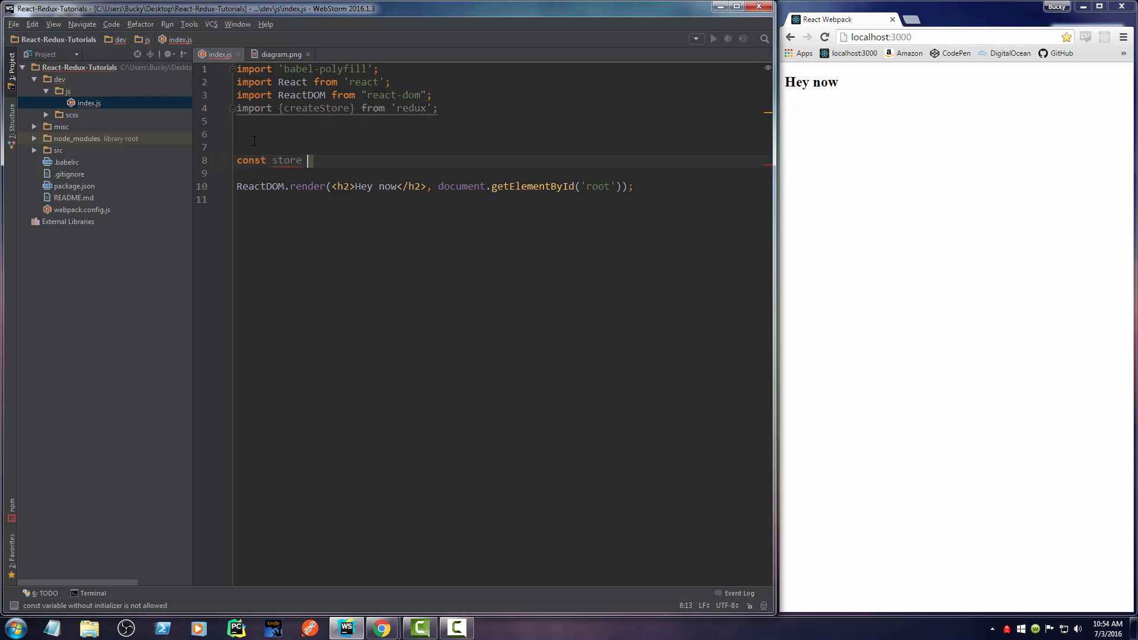
{"action": "type", "text": "= createStore"}
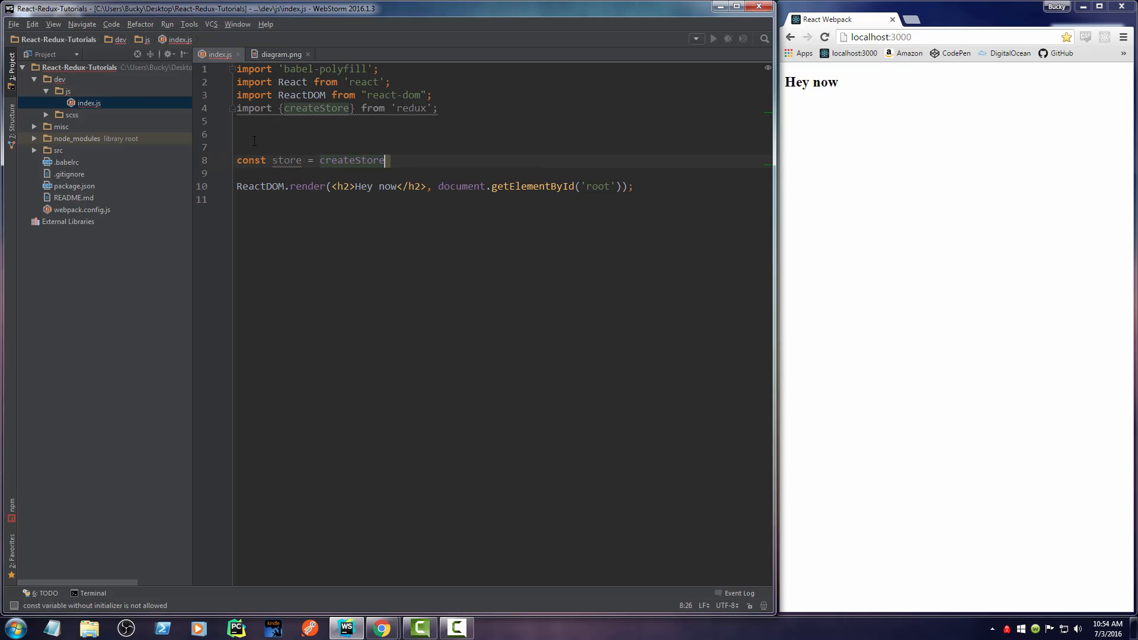
{"action": "type", "text": "();"}
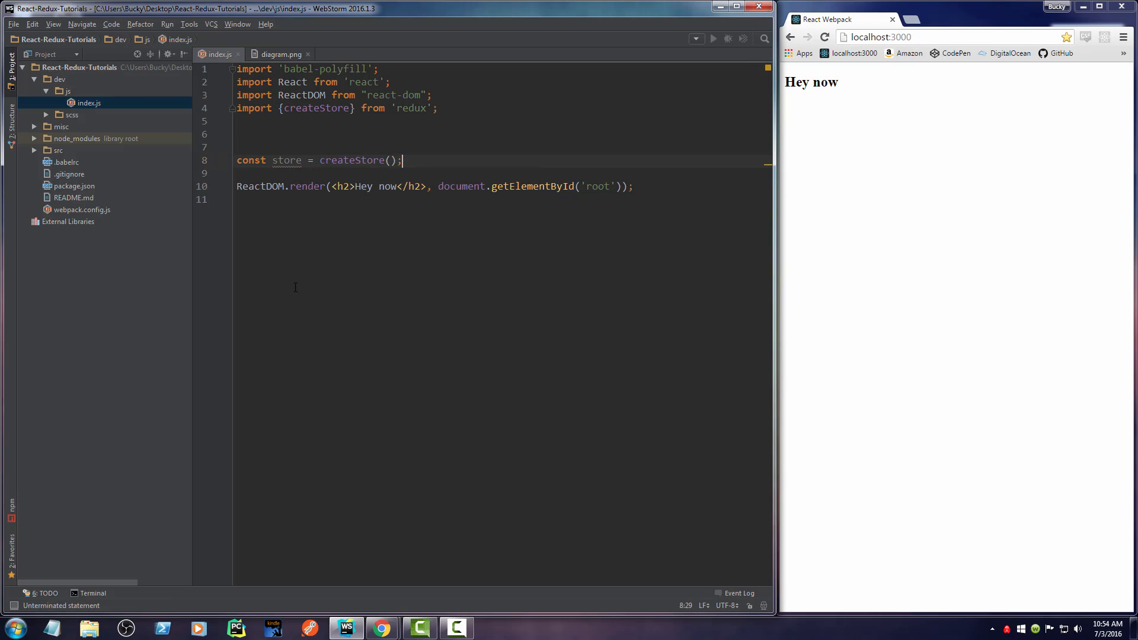
{"action": "left_click_drag", "start_coordinate": [403, 161], "coordinate": [369, 160]}
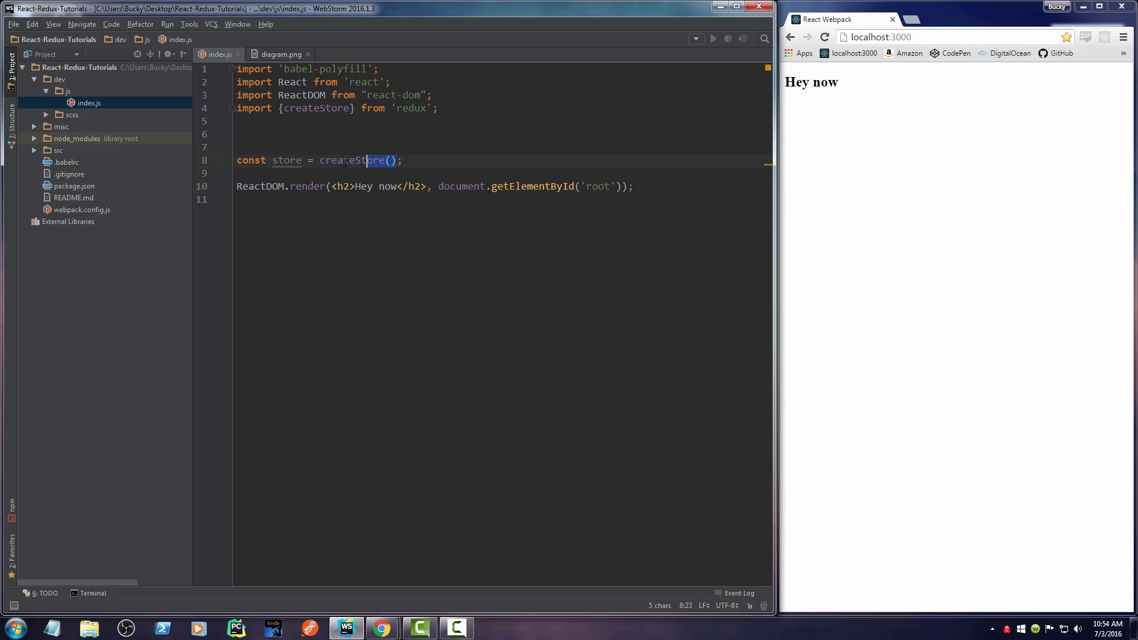
{"action": "left_click", "coordinate": [278, 54]}
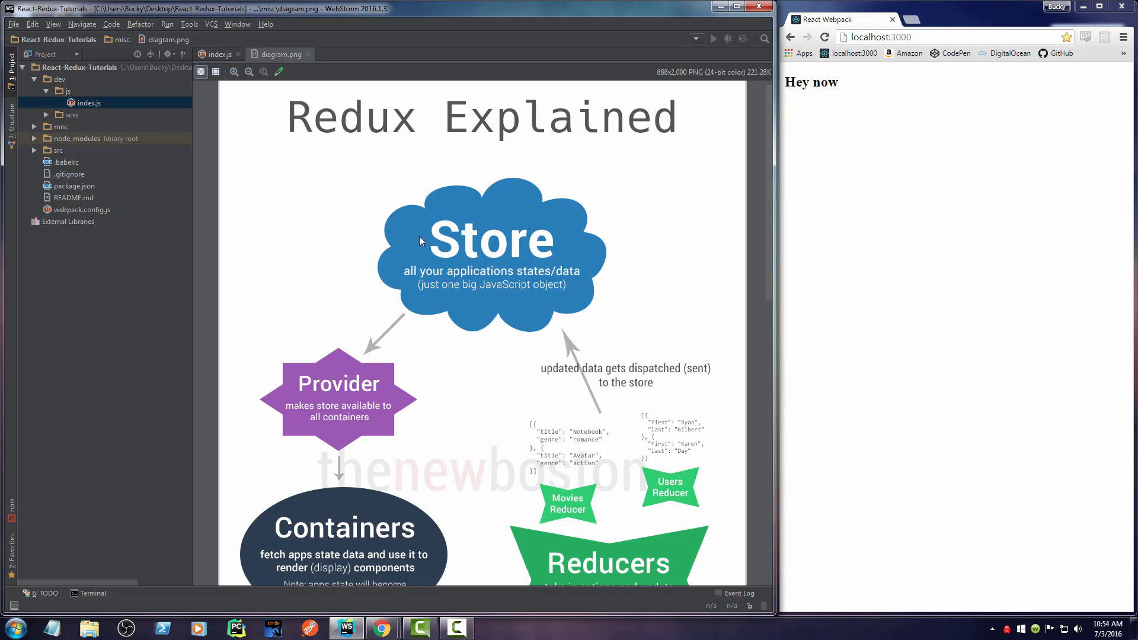
{"action": "mouse_move", "coordinate": [534, 244]}
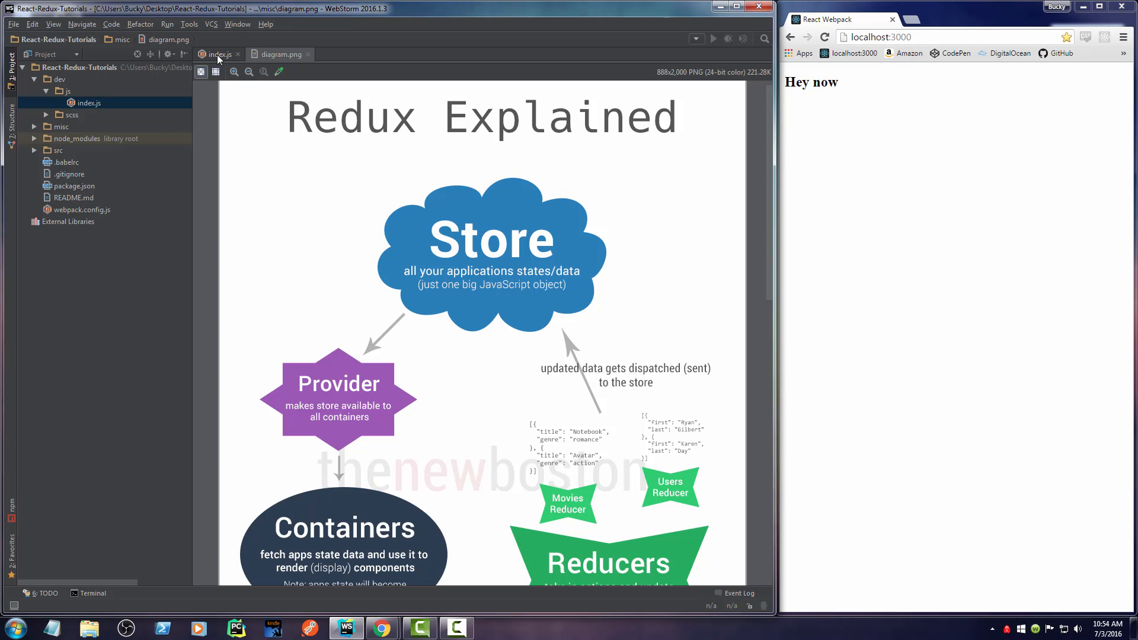
{"action": "left_click", "coordinate": [217, 54]}
{"action": "type", "text": "store"}
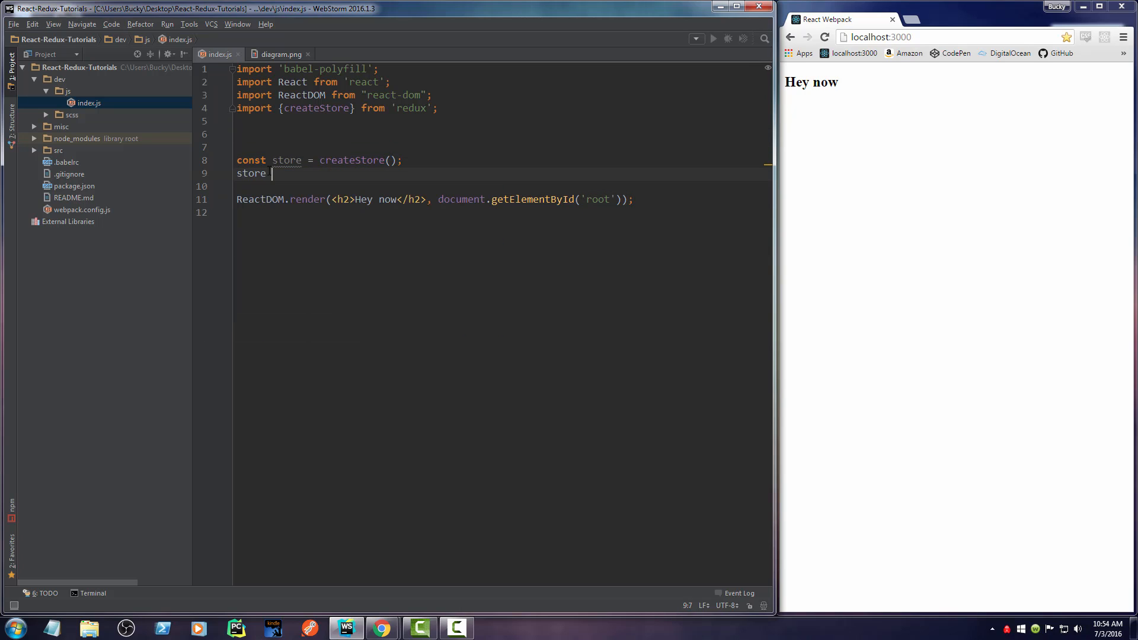
- Delete the leftover partial 'store' line on line 9 and the extra blank lines above const
{"action": "type", "text": "="}
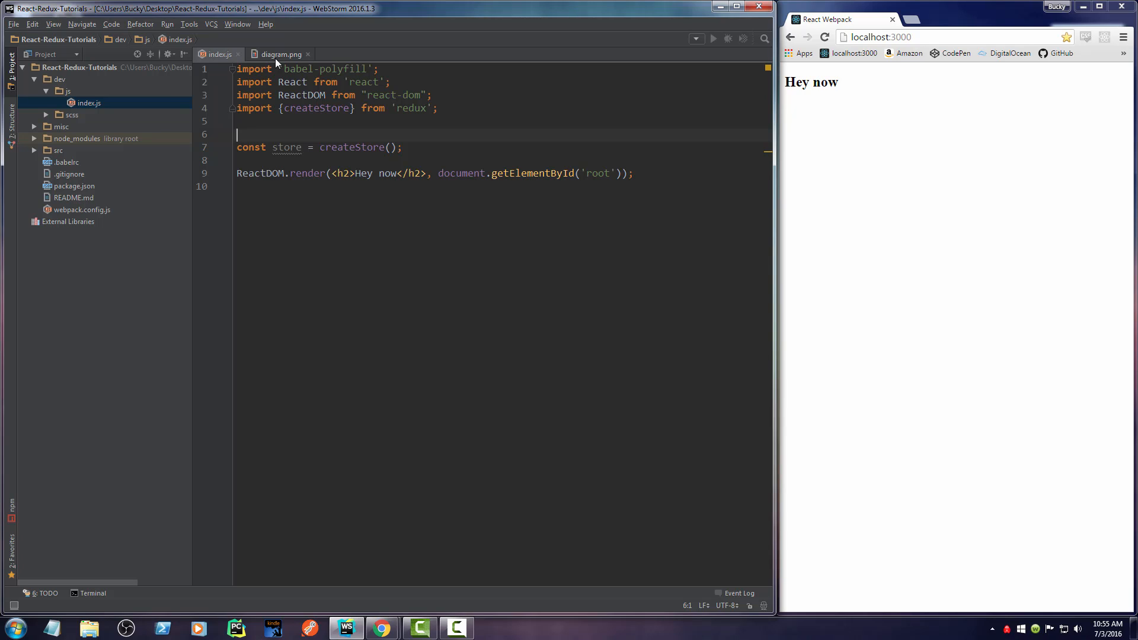
{"action": "left_click", "coordinate": [279, 54]}
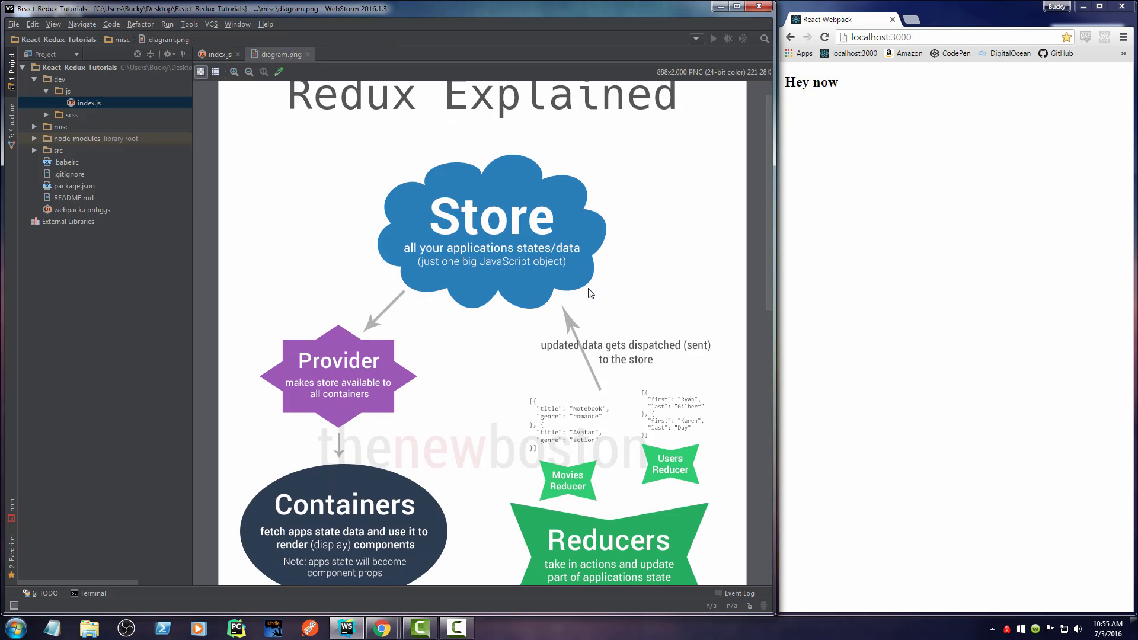
{"action": "scroll", "scroll_direction": "down", "scroll_amount": 3}
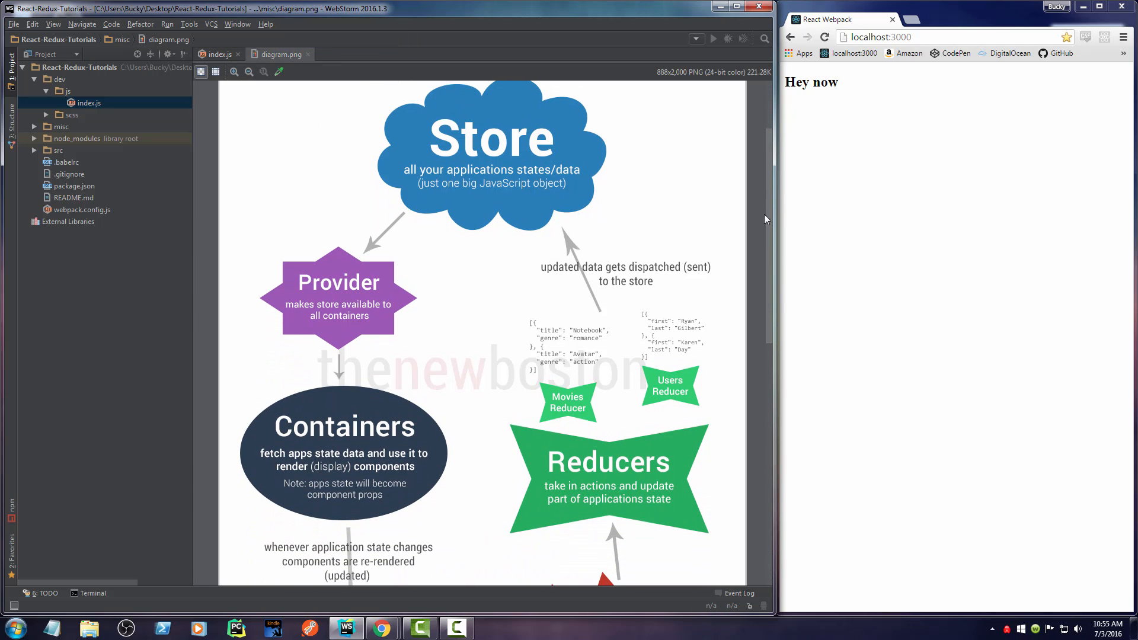
{"action": "mouse_move", "coordinate": [449, 143]}
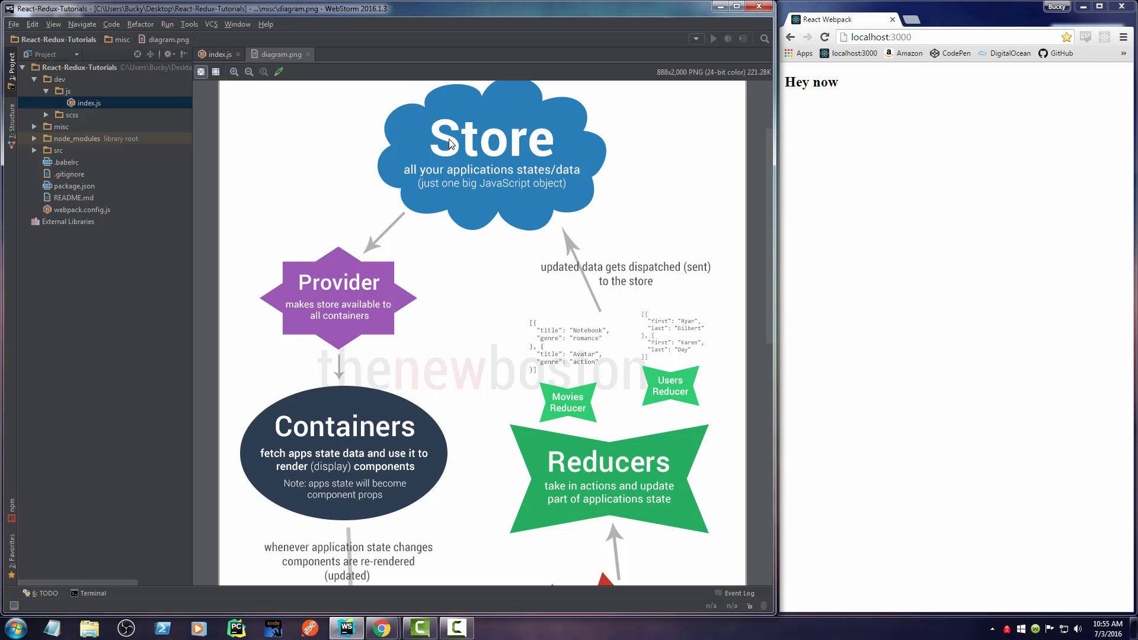
{"action": "mouse_move", "coordinate": [619, 393]}
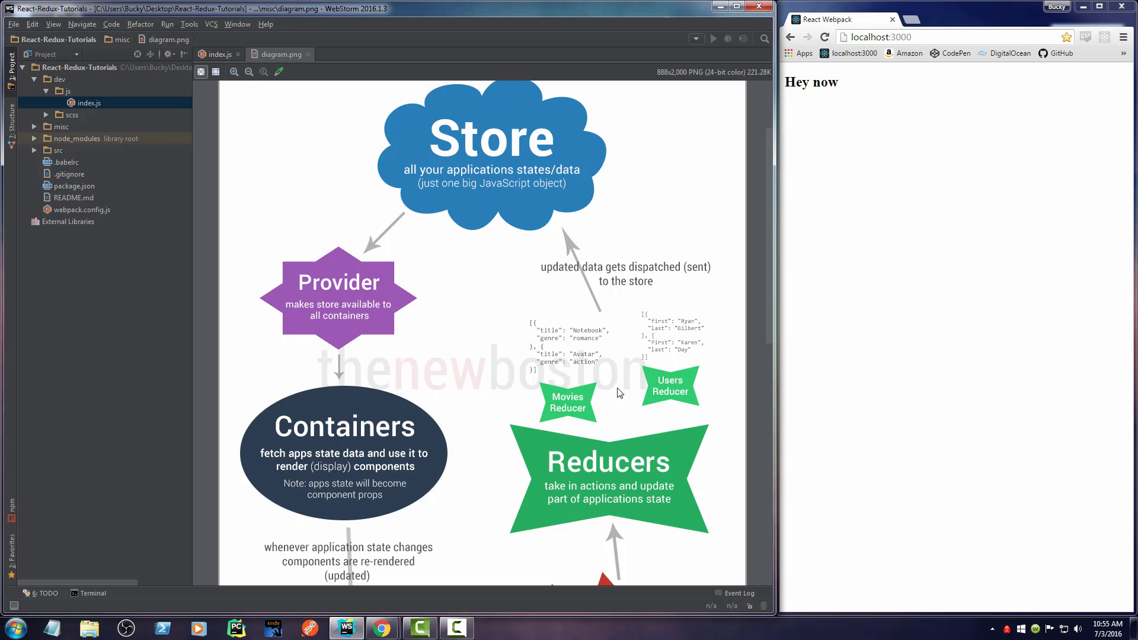
{"action": "mouse_move", "coordinate": [680, 392]}
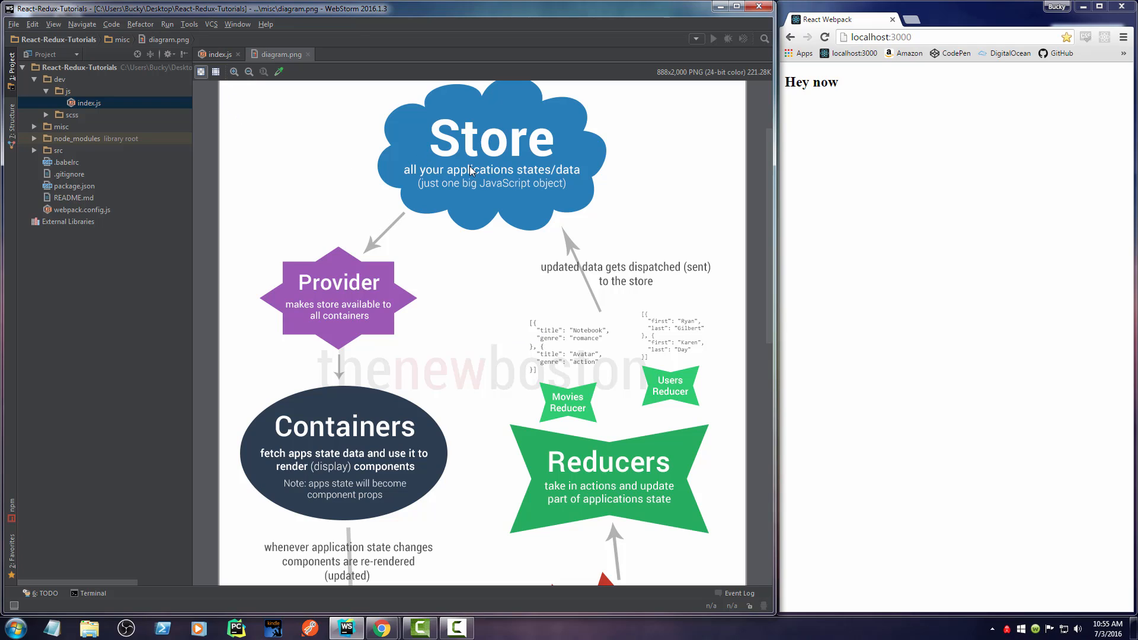
{"action": "mouse_move", "coordinate": [472, 167]}
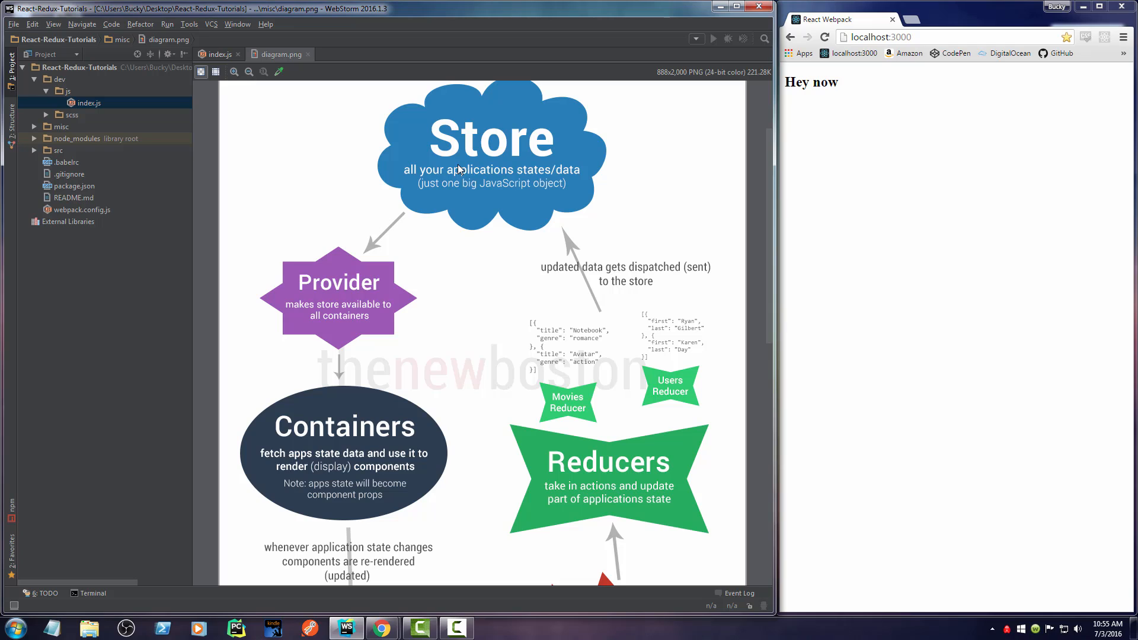
{"action": "mouse_move", "coordinate": [462, 168]}
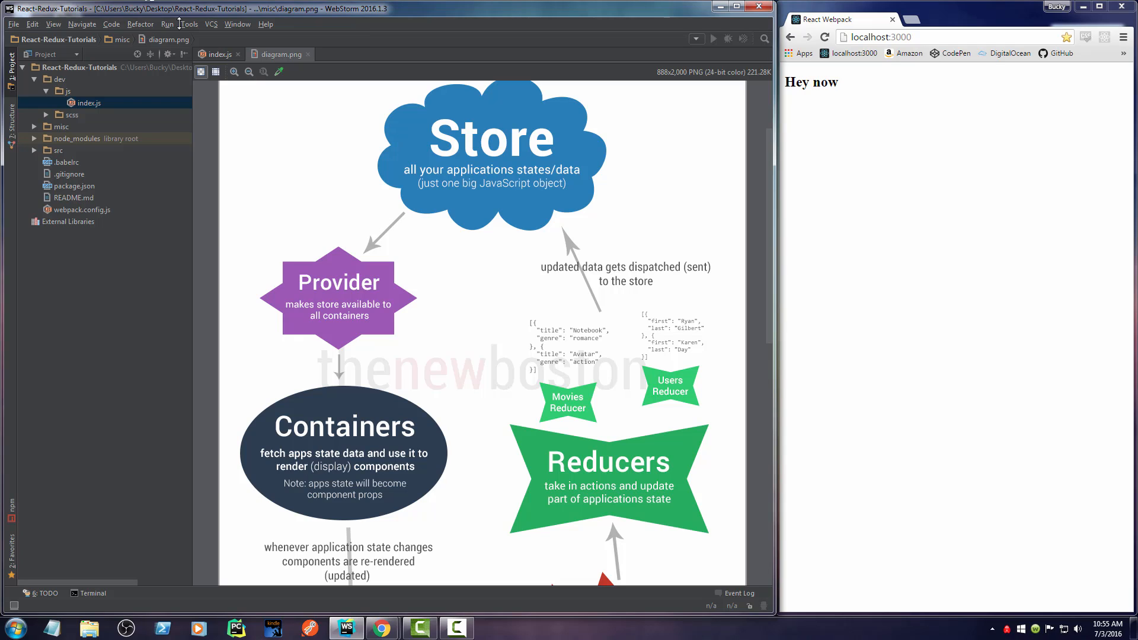
{"action": "mouse_move", "coordinate": [323, 395]}
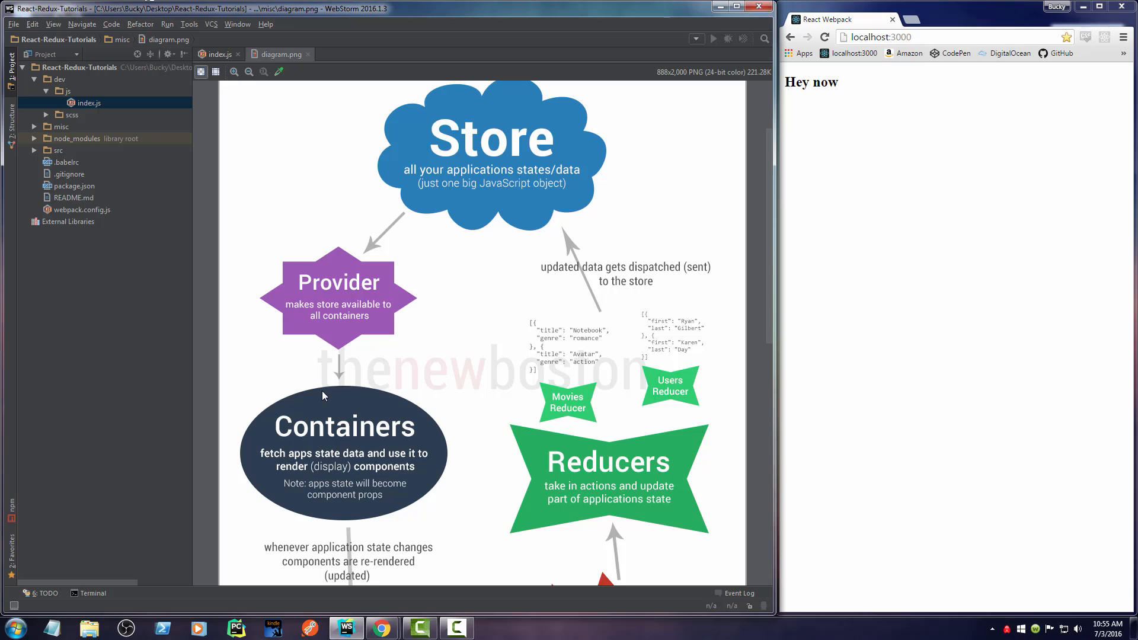
{"action": "mouse_move", "coordinate": [269, 90]}
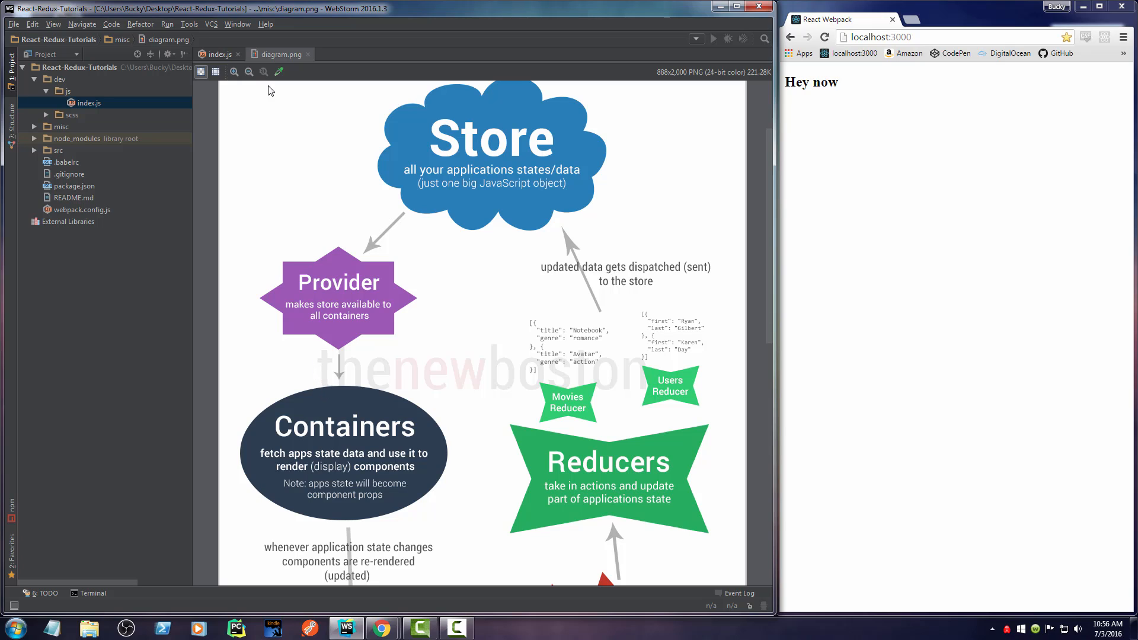
{"action": "left_click", "coordinate": [217, 54]}
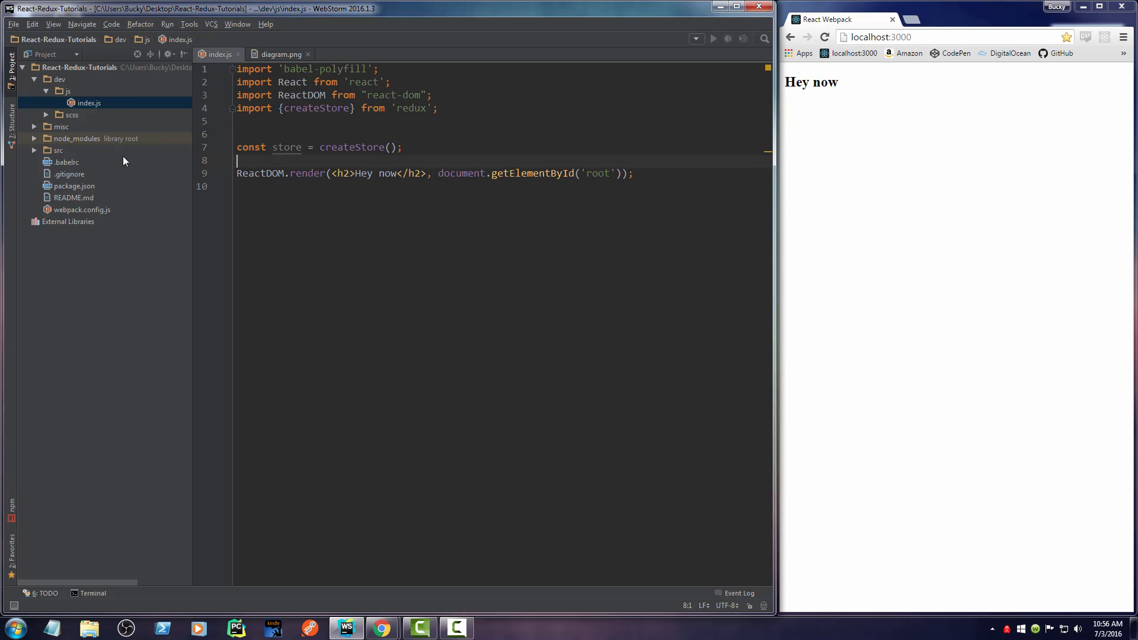
{"action": "right_click", "coordinate": [67, 90]}
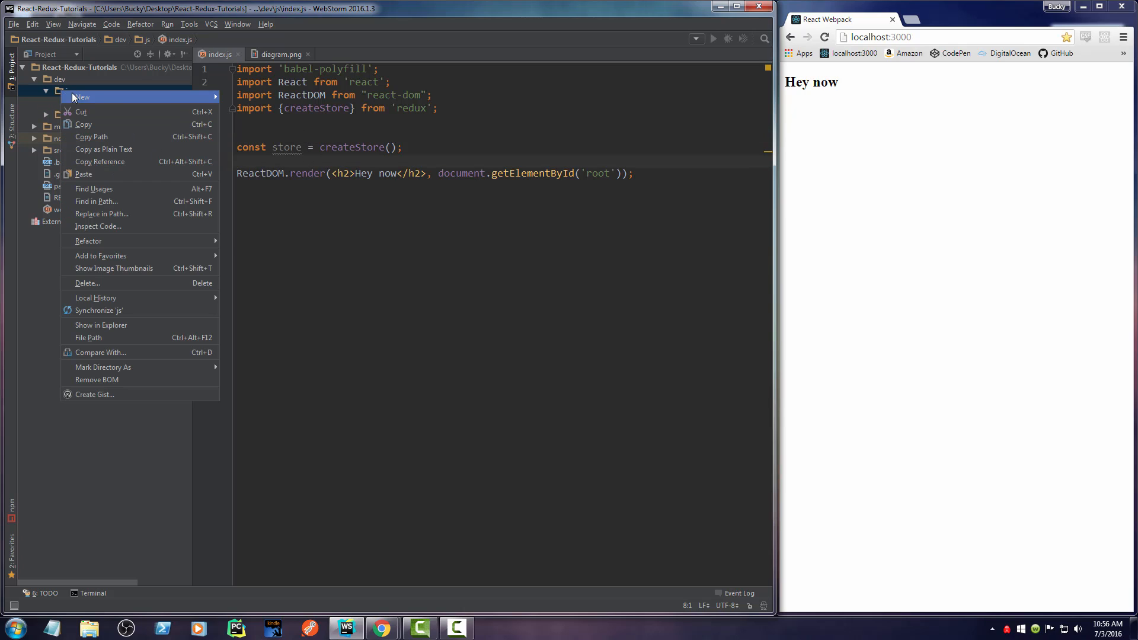
{"action": "left_click", "coordinate": [82, 97]}
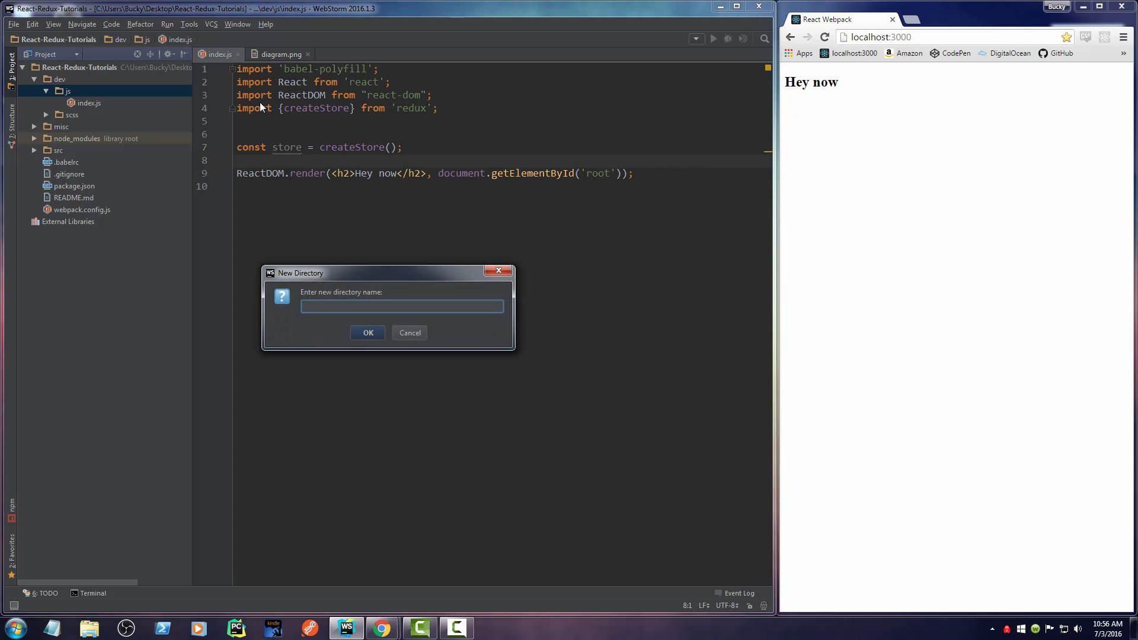
{"action": "type", "text": "reducer"}
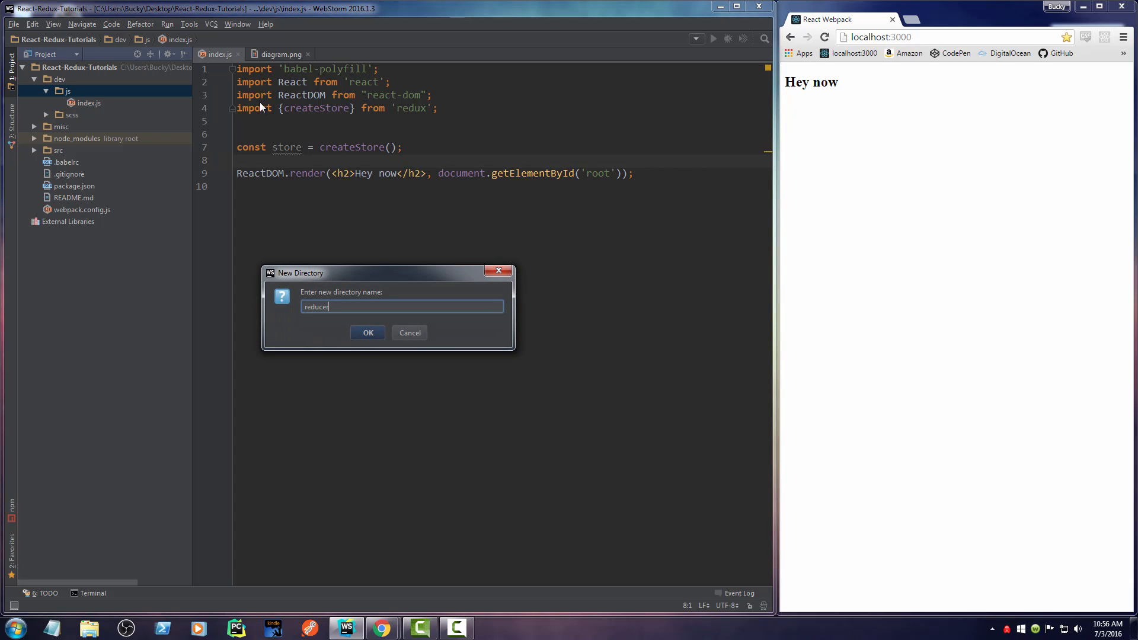
{"action": "type", "text": "s"}
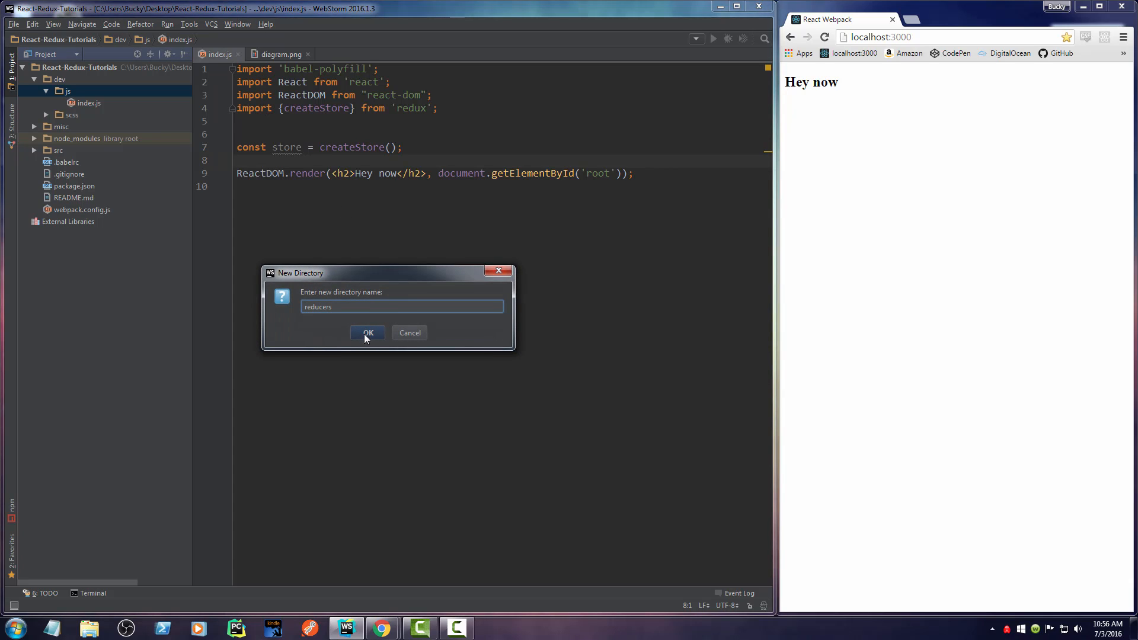
{"action": "left_click", "coordinate": [368, 333]}
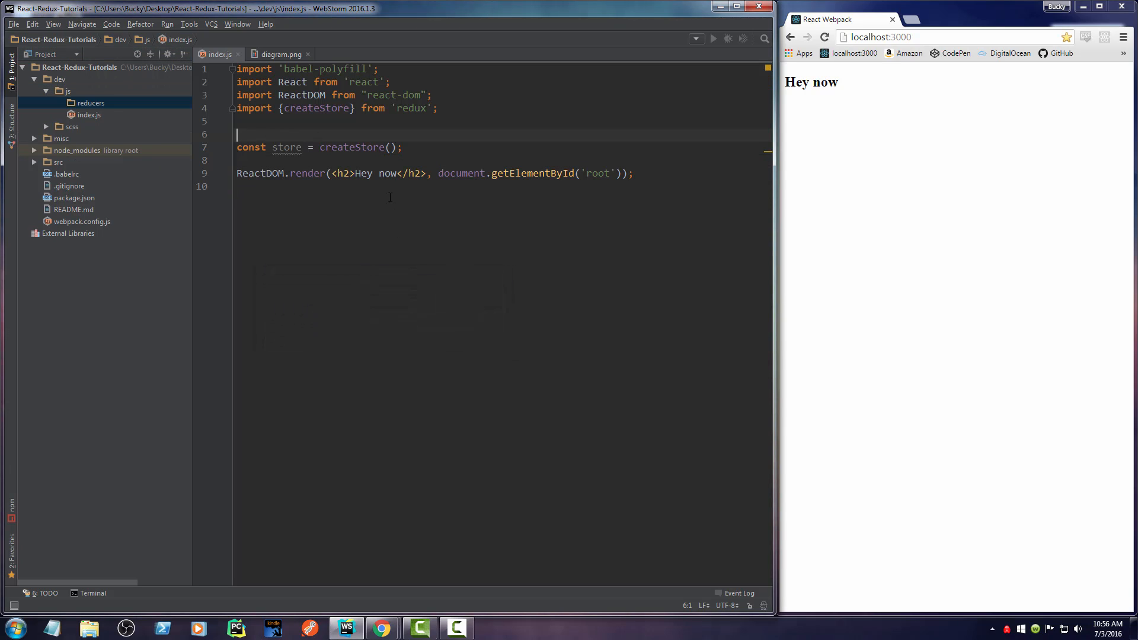
{"action": "mouse_move", "coordinate": [365, 269]}
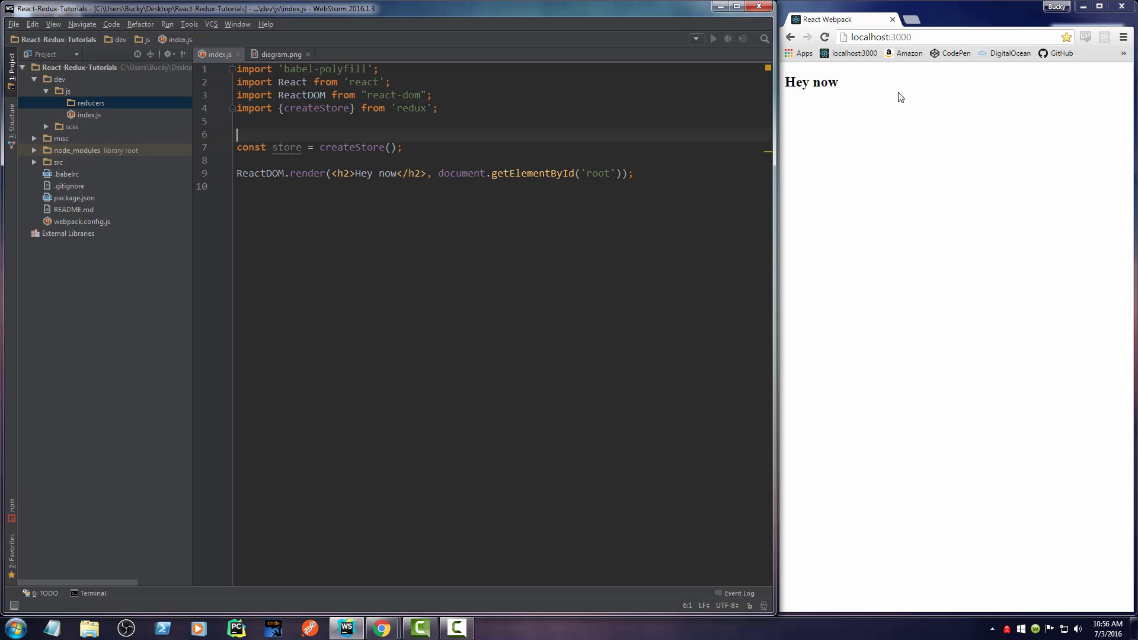
{"action": "mouse_move", "coordinate": [850, 87]}
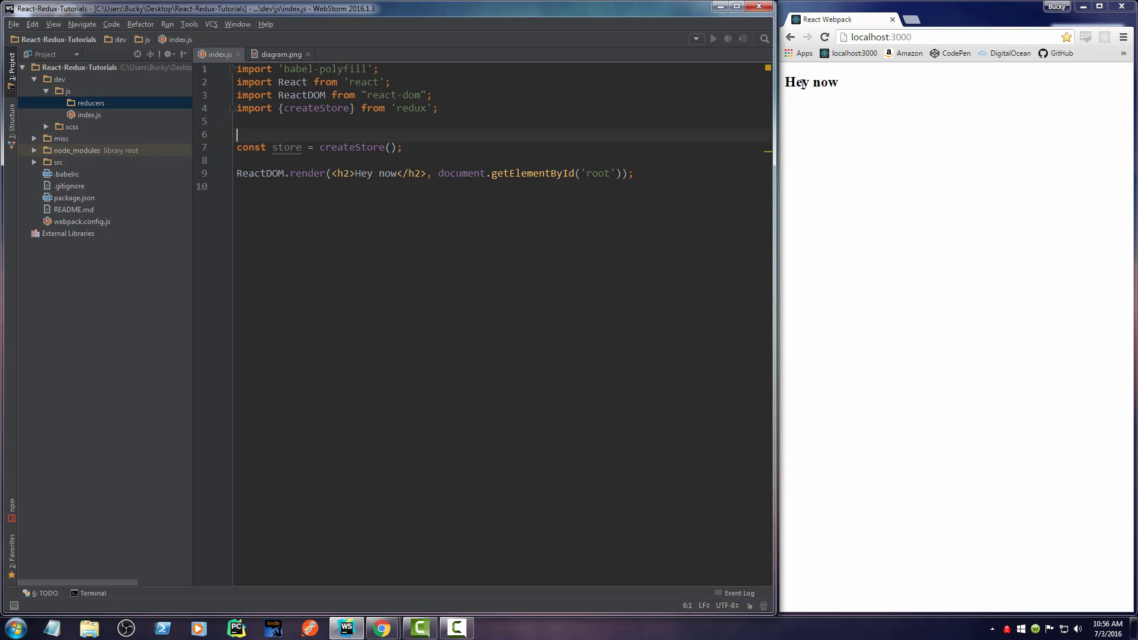
{"action": "mouse_move", "coordinate": [1076, 320]}
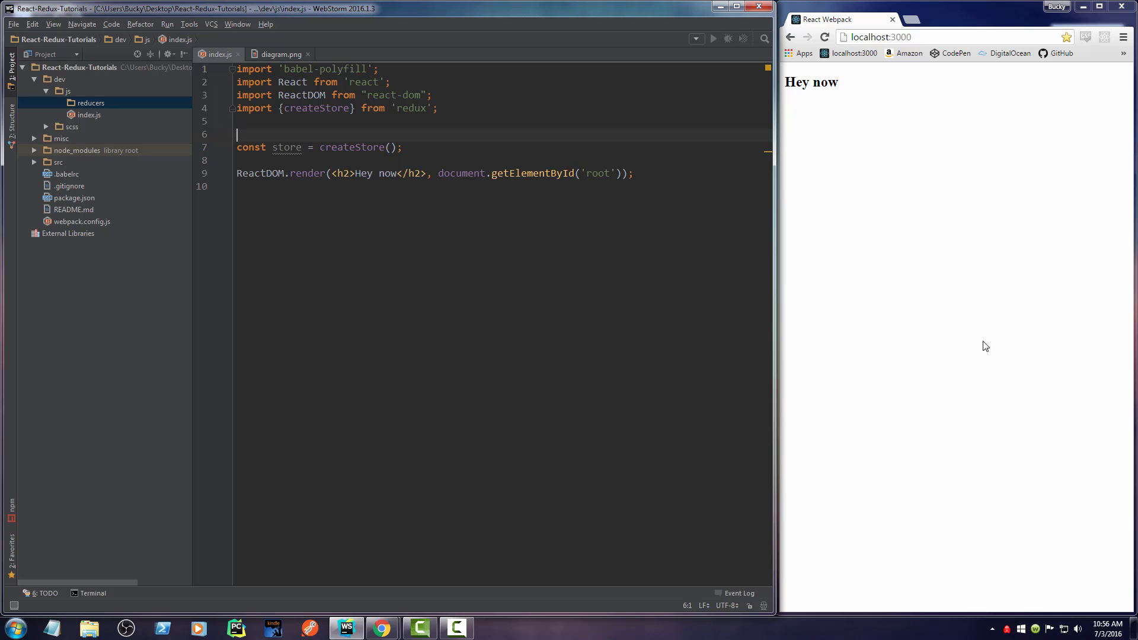
{"action": "mouse_move", "coordinate": [920, 117]}
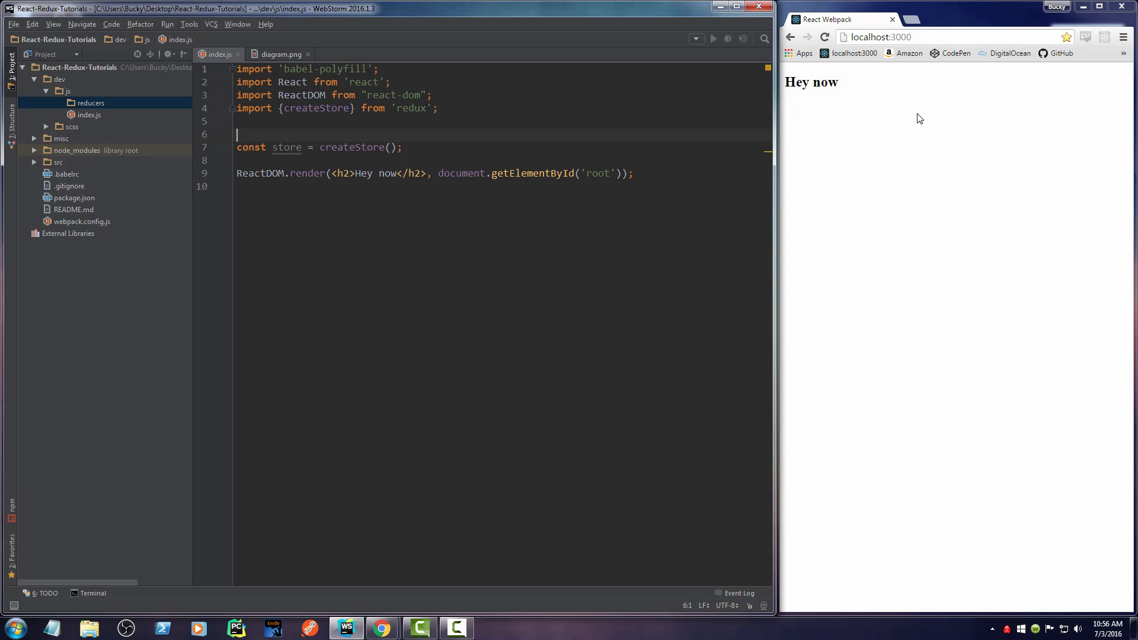
{"action": "mouse_move", "coordinate": [912, 133]}
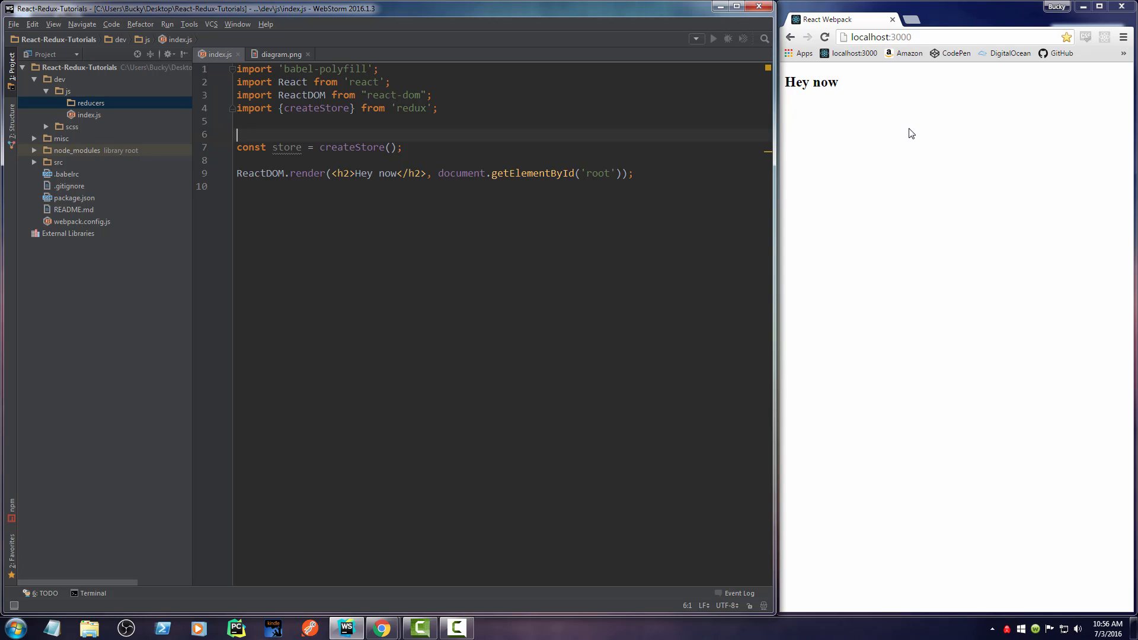
{"action": "mouse_move", "coordinate": [889, 154]}
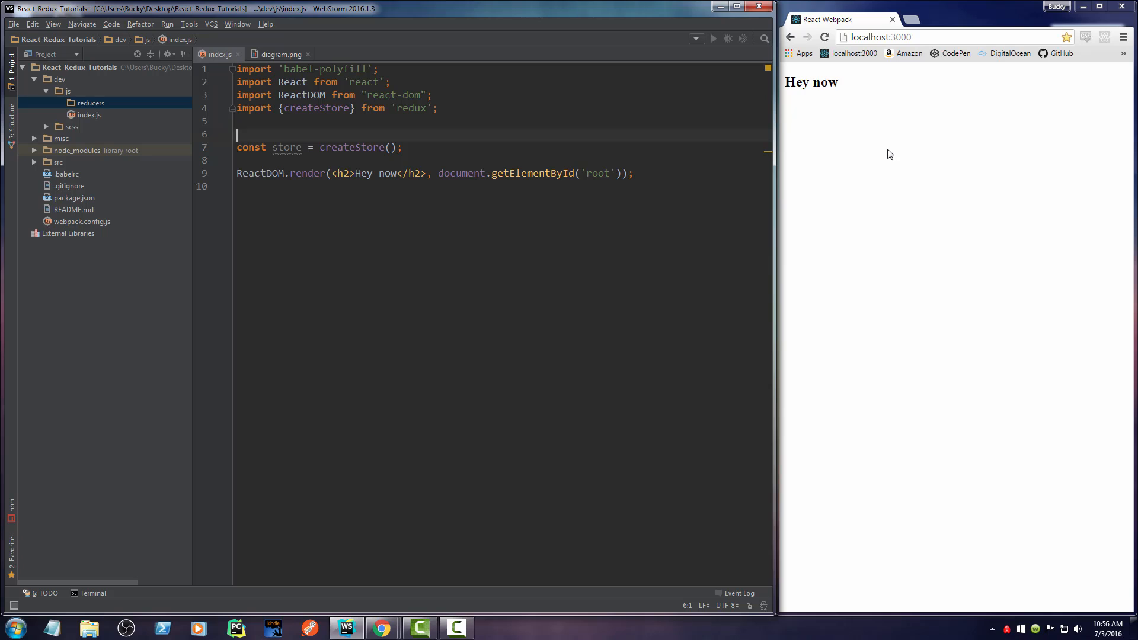
{"action": "mouse_move", "coordinate": [861, 182]}
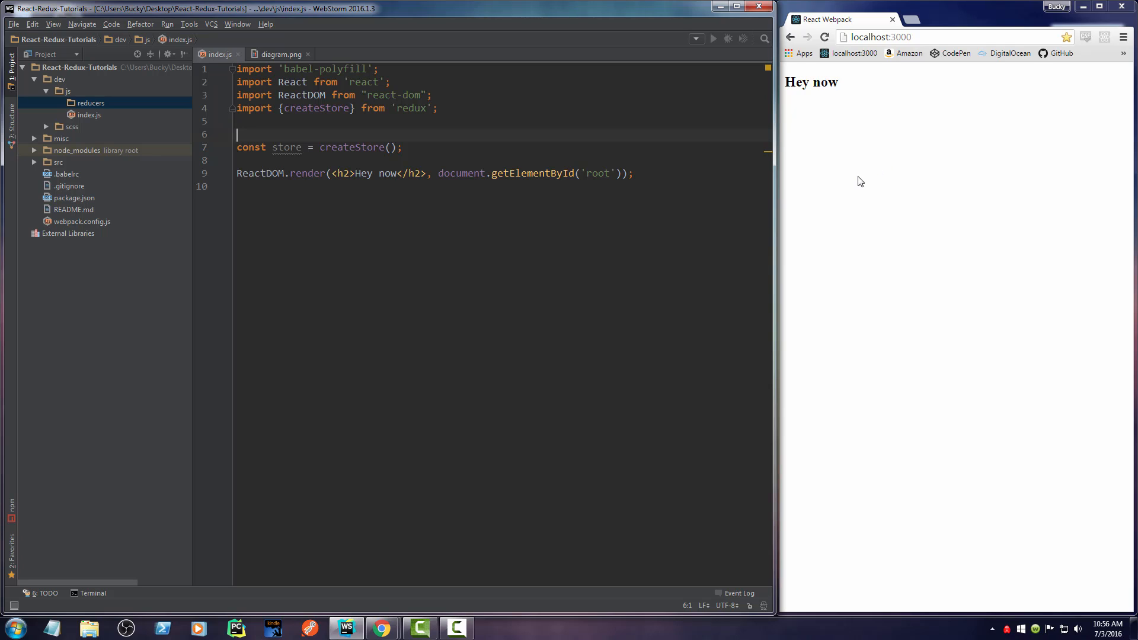
{"action": "mouse_move", "coordinate": [861, 217]}
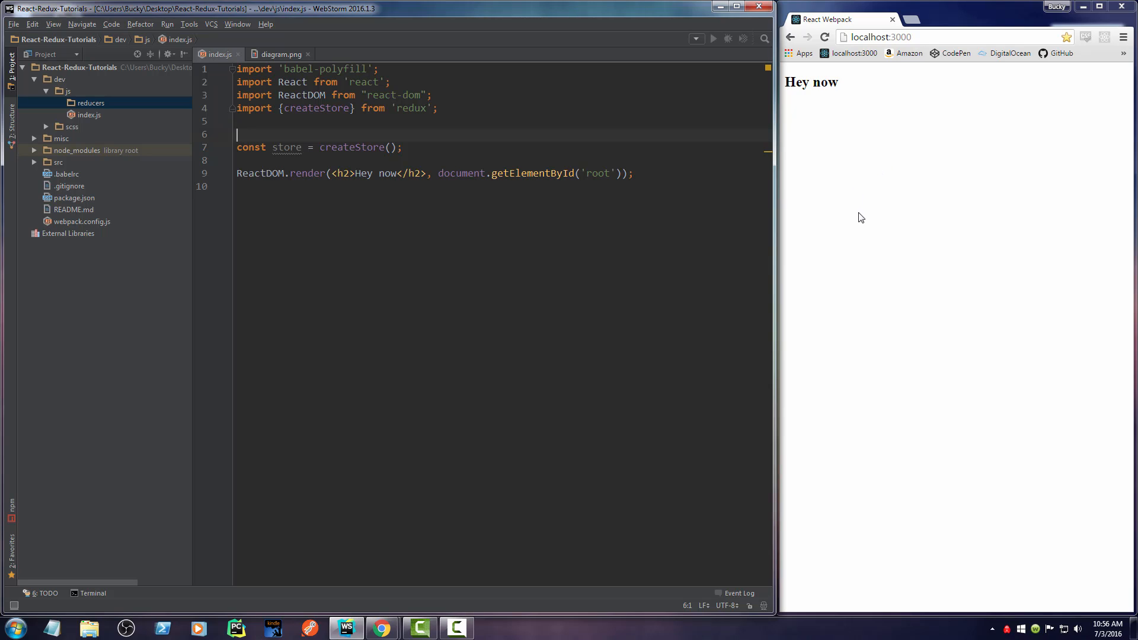
- Create reducer-users.js with New > File on the reducers folder
{"action": "left_click", "coordinate": [90, 103]}
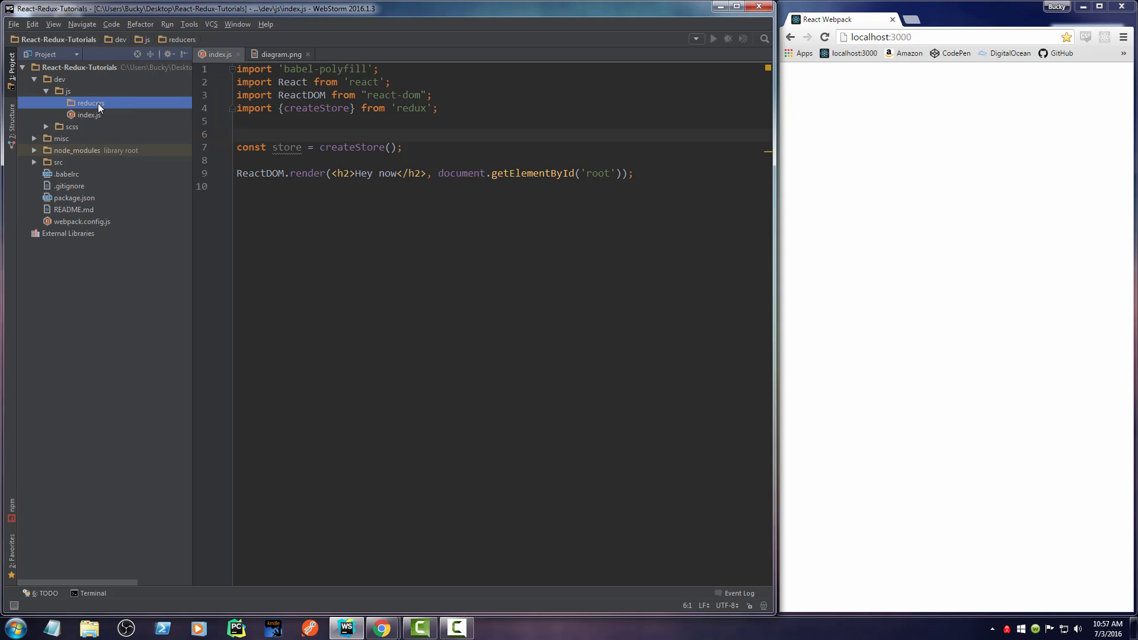
{"action": "right_click", "coordinate": [90, 104]}
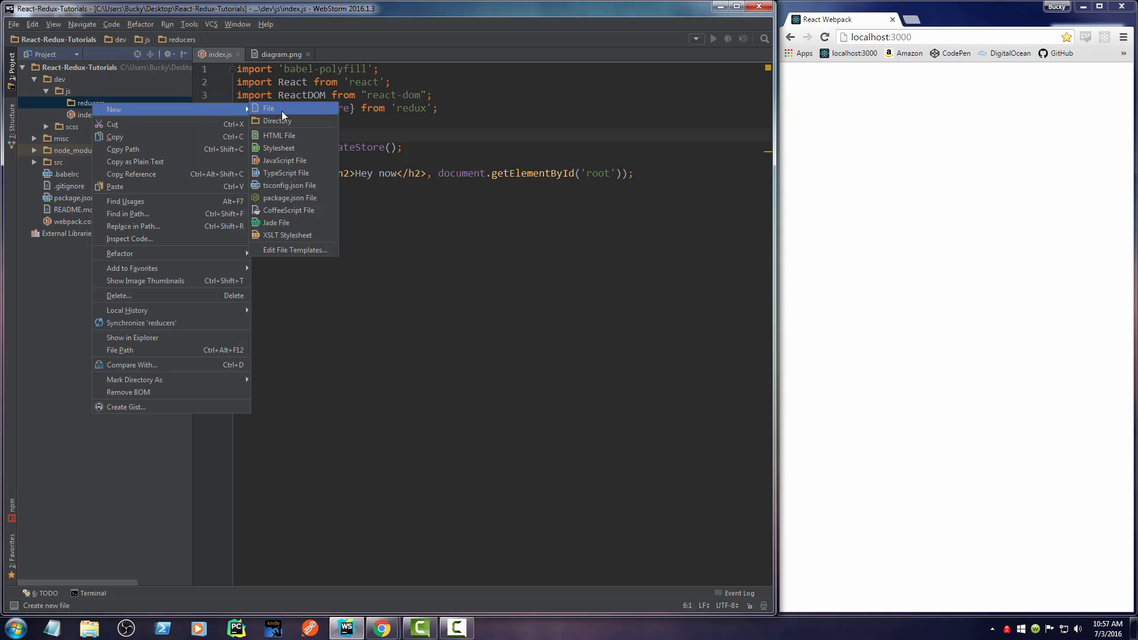
{"action": "left_click", "coordinate": [284, 161]}
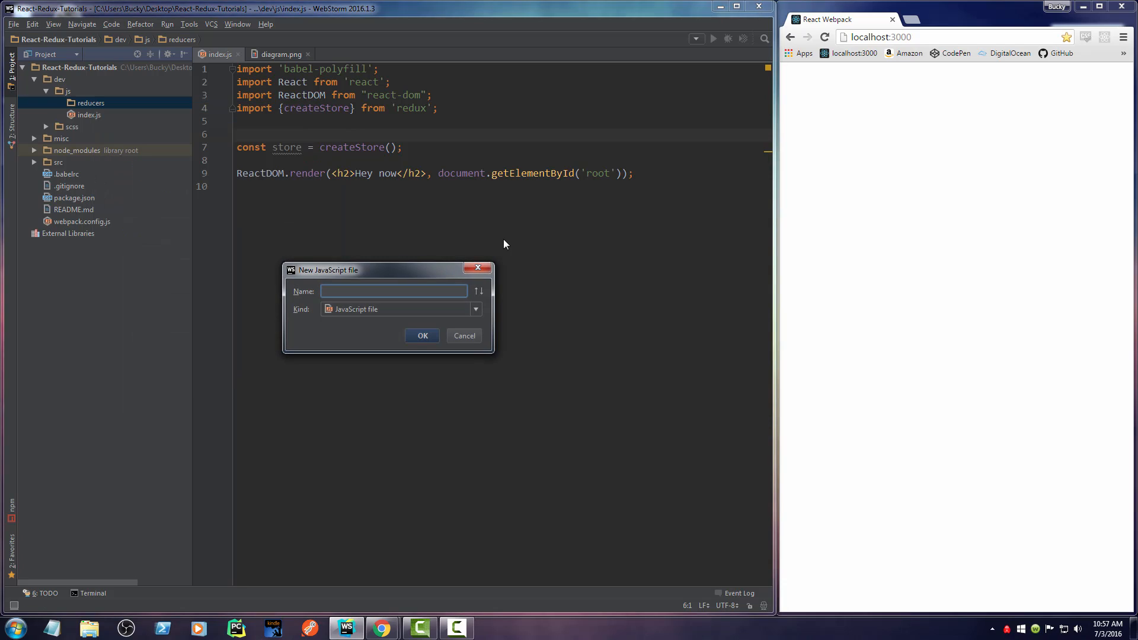
{"action": "type", "text": "reducer-u"}
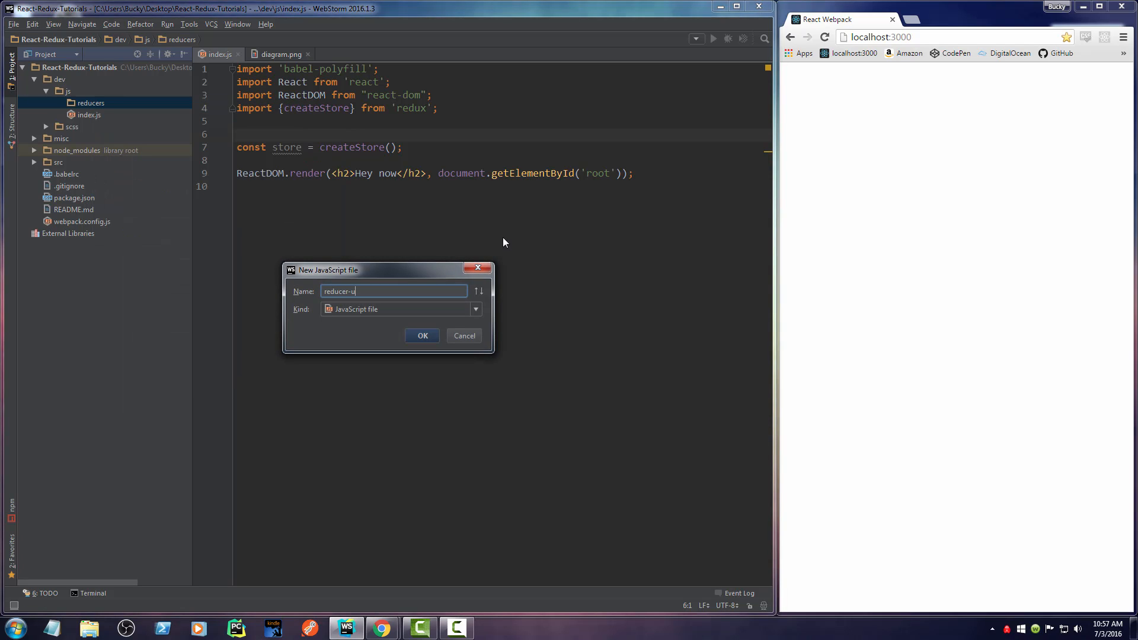
{"action": "left_click", "coordinate": [421, 336]}
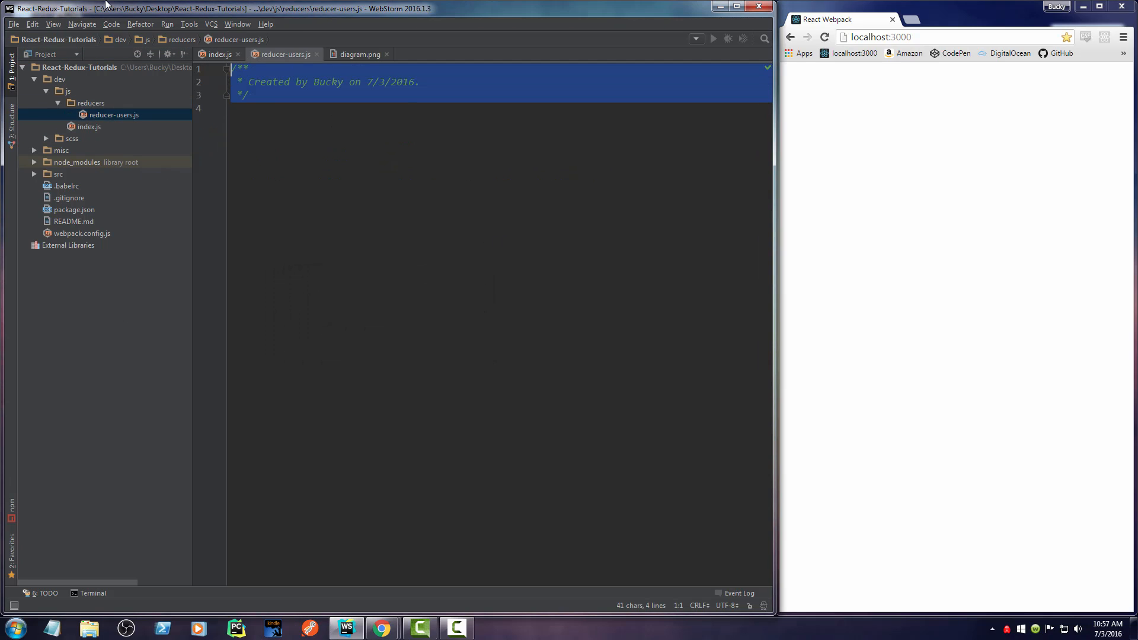
- Replace the generated header comment with export default function
{"action": "key", "text": "Delete"}
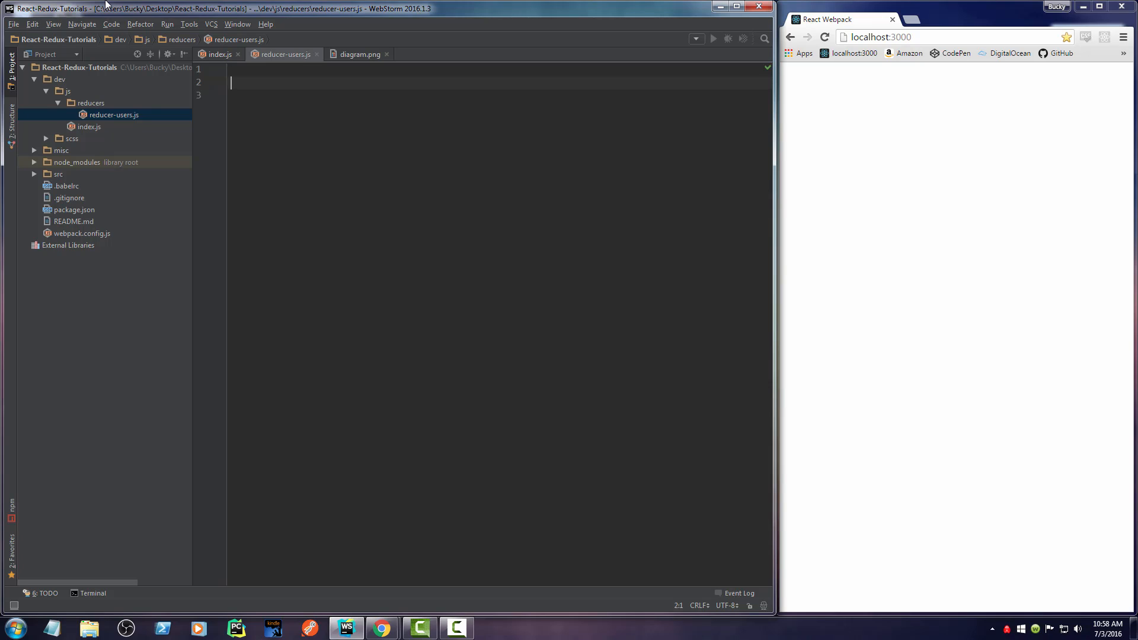
{"action": "type", "text": "export"}
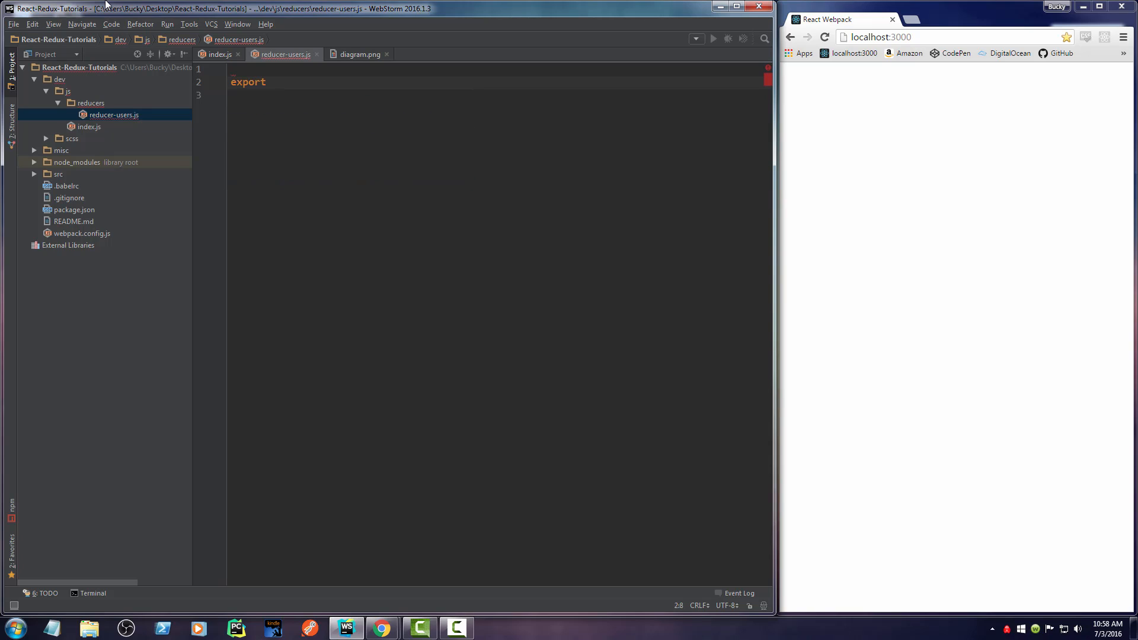
{"action": "mouse_move", "coordinate": [352, 169]}
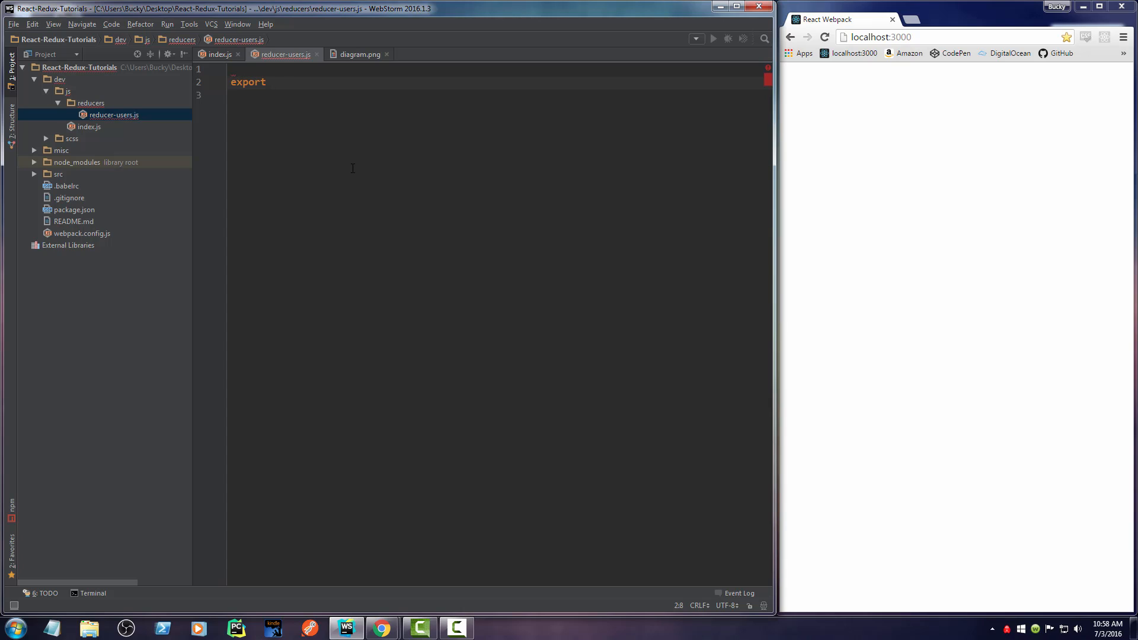
{"action": "type", "text": "default"}
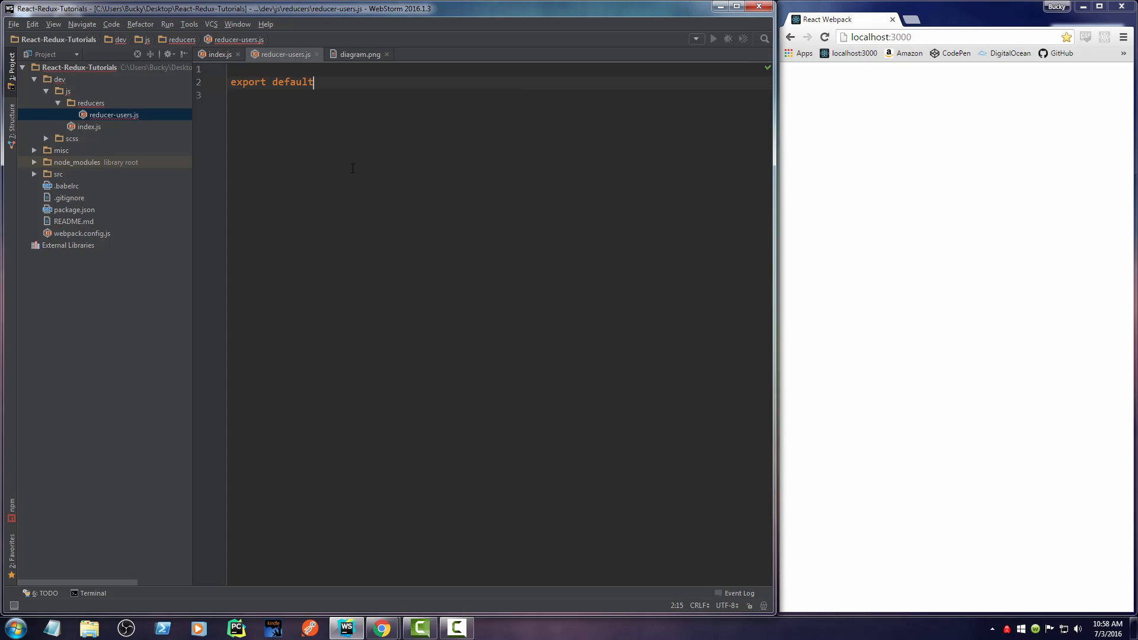
{"action": "type", "text": "function() {"}
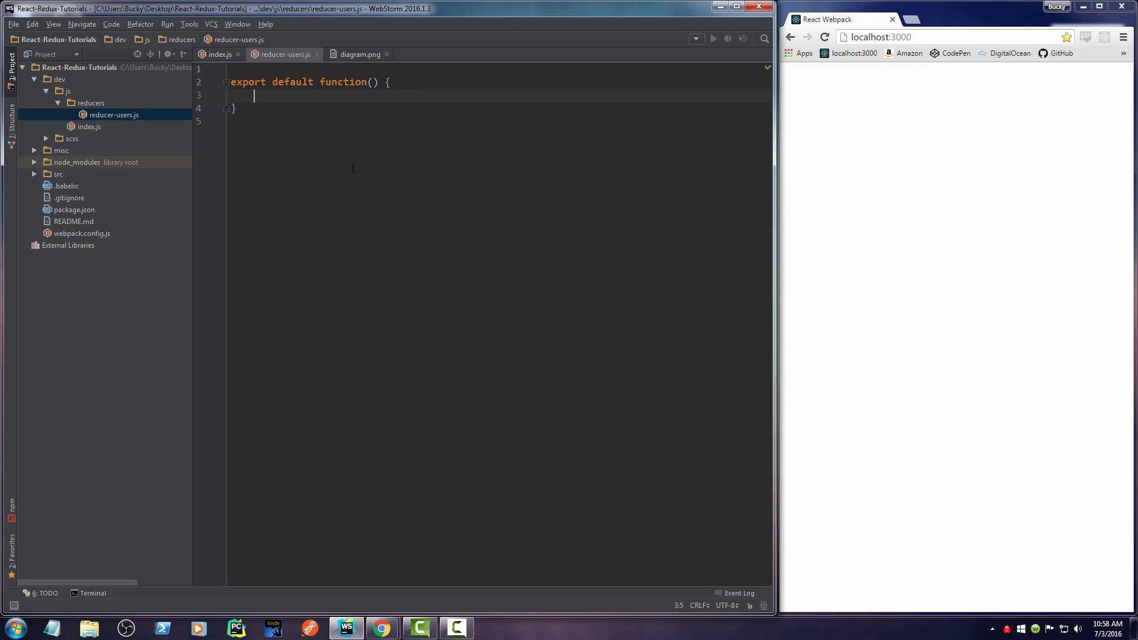
- Make the function return [ {} ], fixing the 'retrun' typo
{"action": "type", "text": "retrunb"}
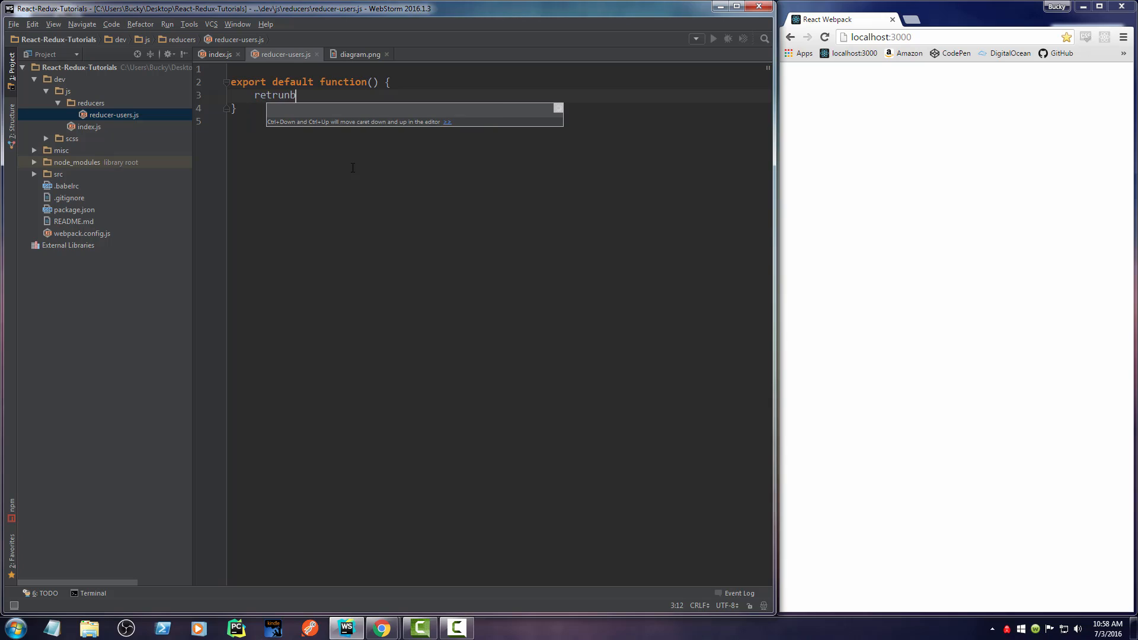
{"action": "key", "text": "Backspace"}
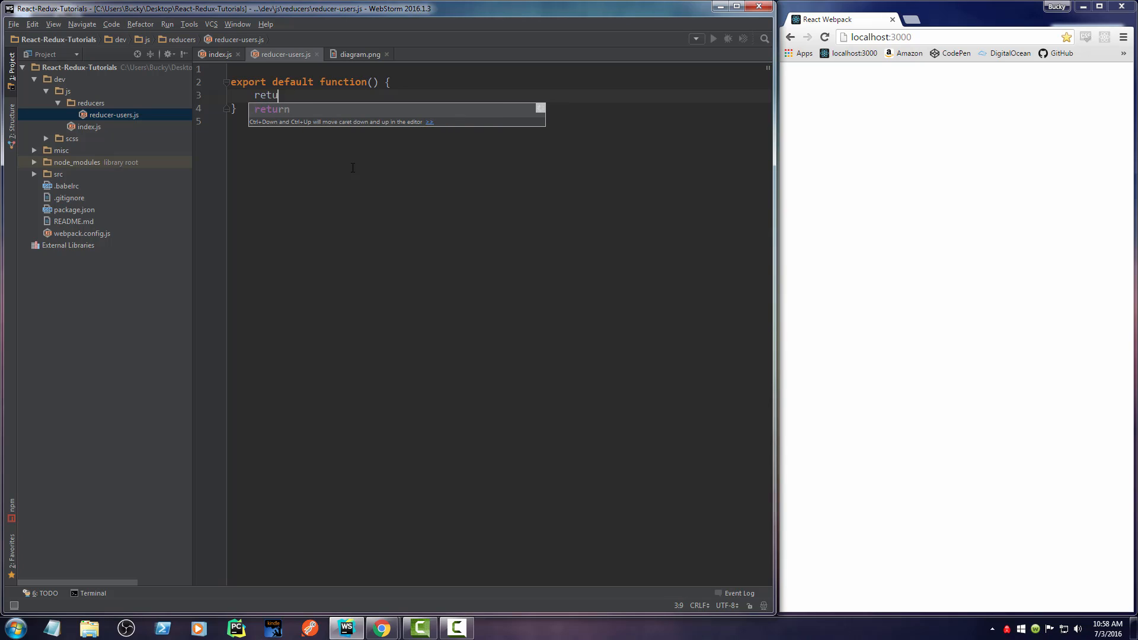
{"action": "type", "text": "rn []"}
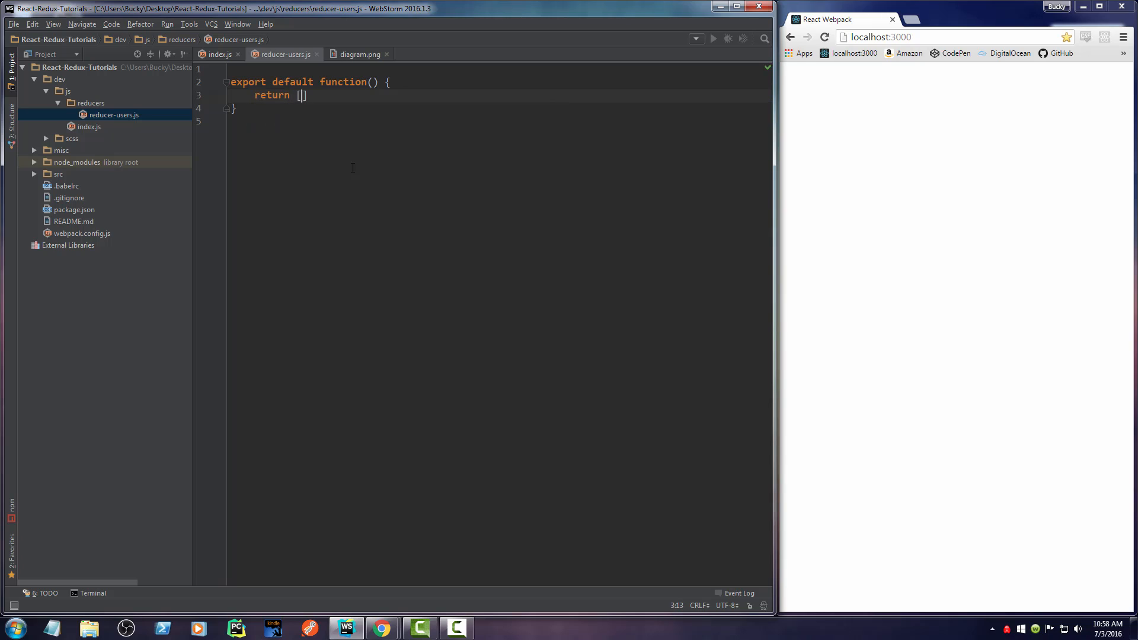
{"action": "type", "text": "{}"}
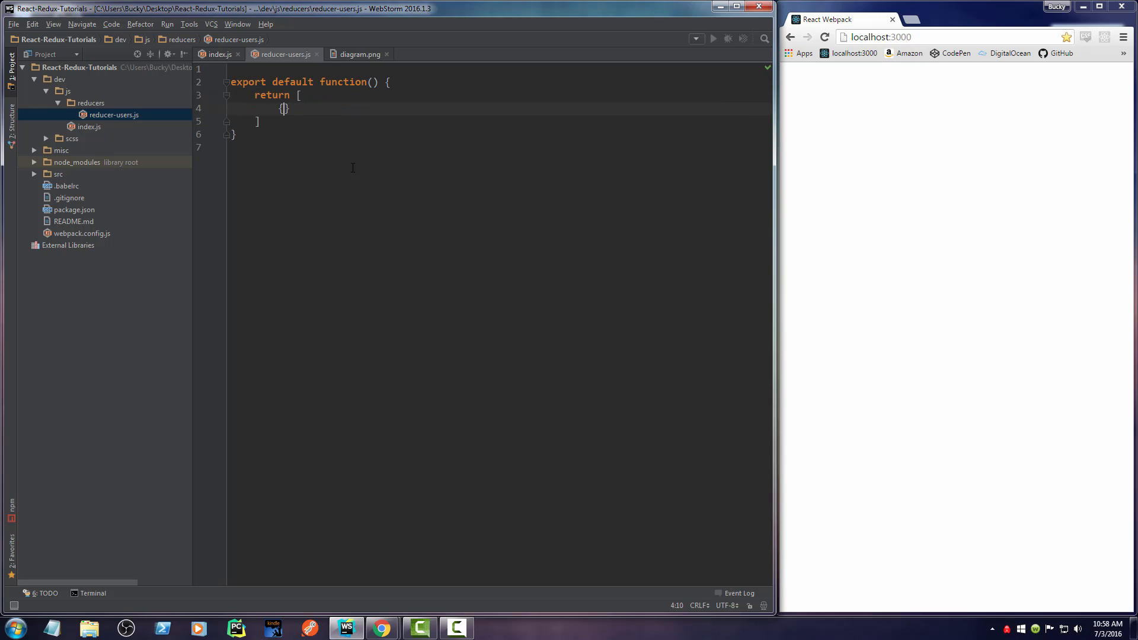